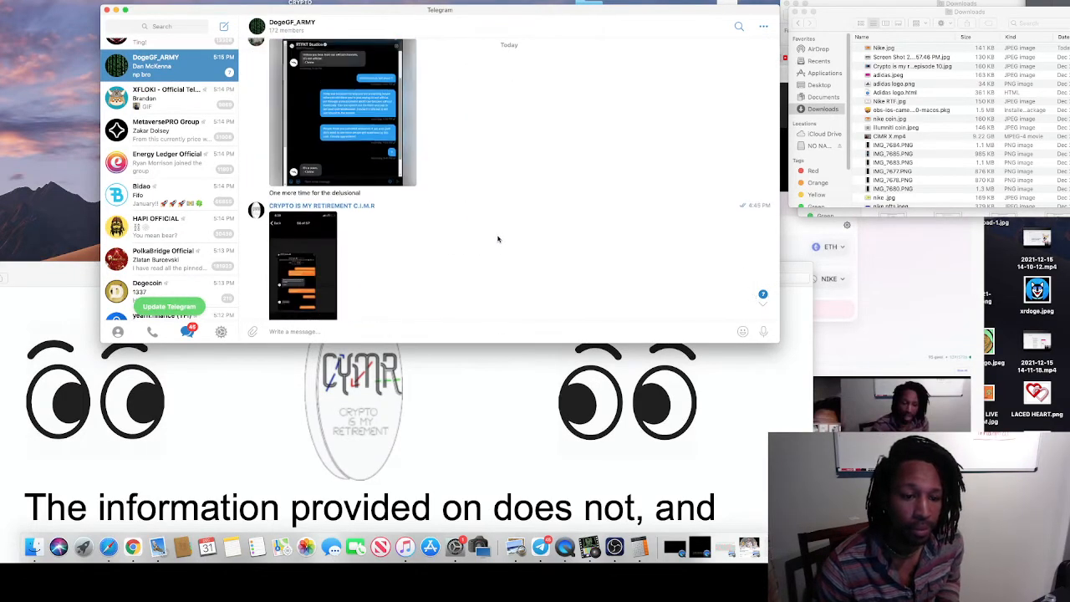
# Step: Scroll the DogeGF_ARMY group chat around the shared RTFKT Studios DM screenshot to read it
pyautogui.scroll(-3)
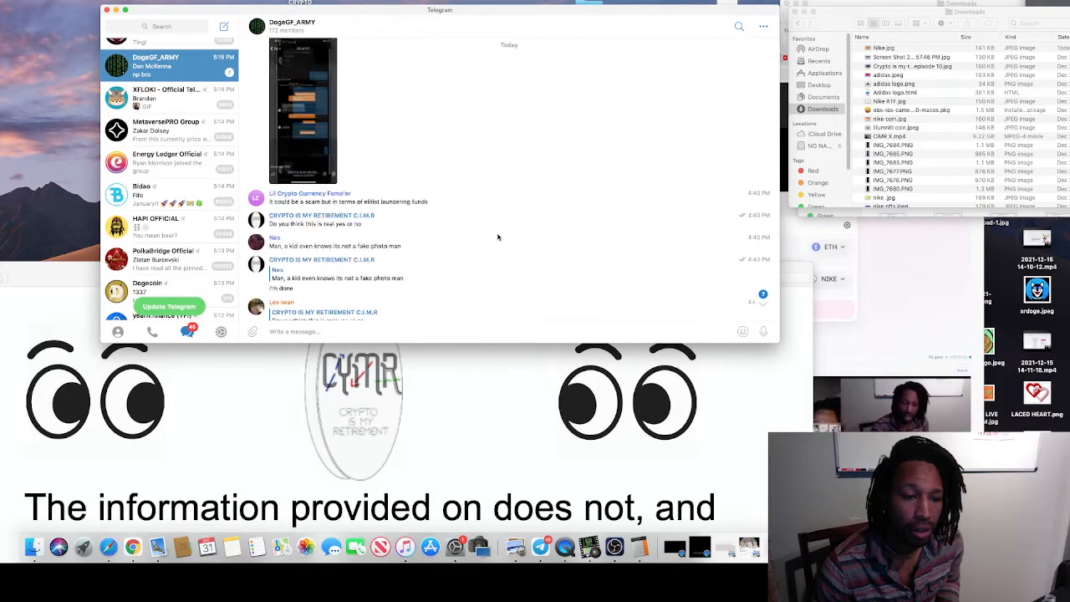
pyautogui.scroll(3)
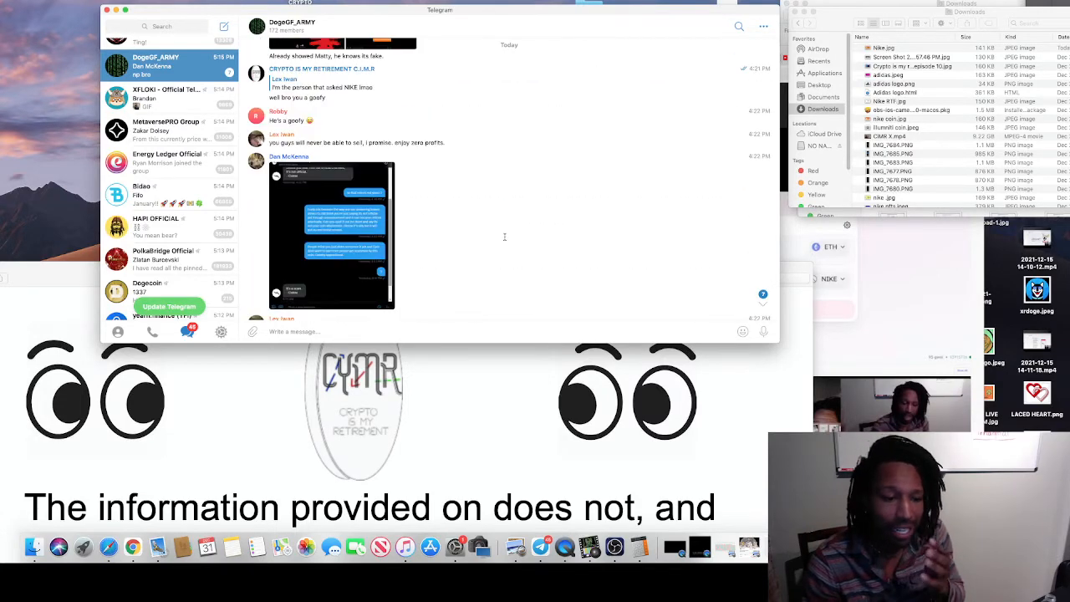
pyautogui.scroll(3)
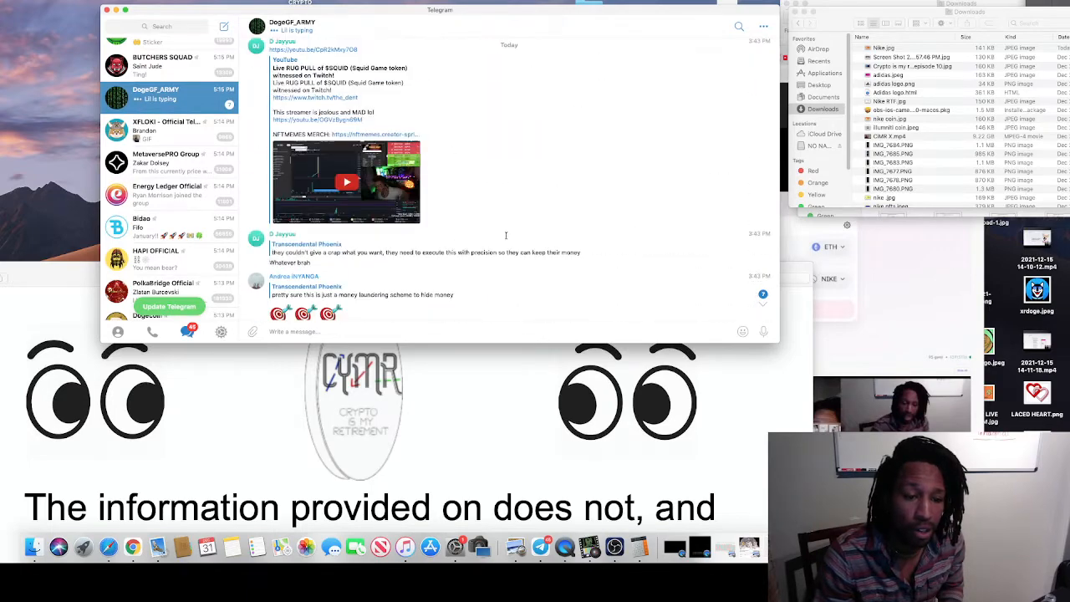
pyautogui.scroll(3)
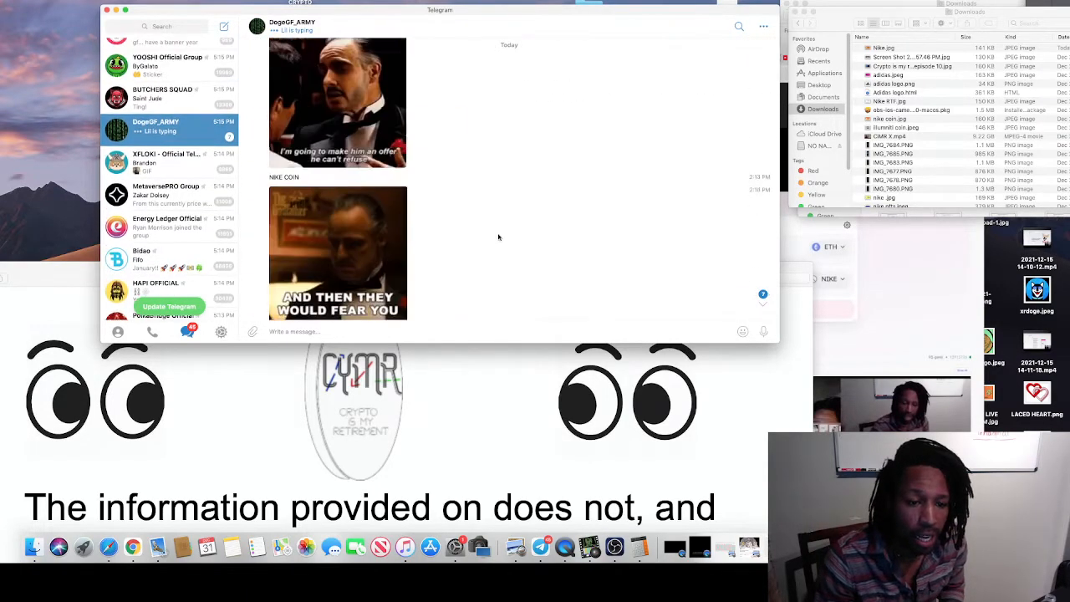
pyautogui.scroll(-3)
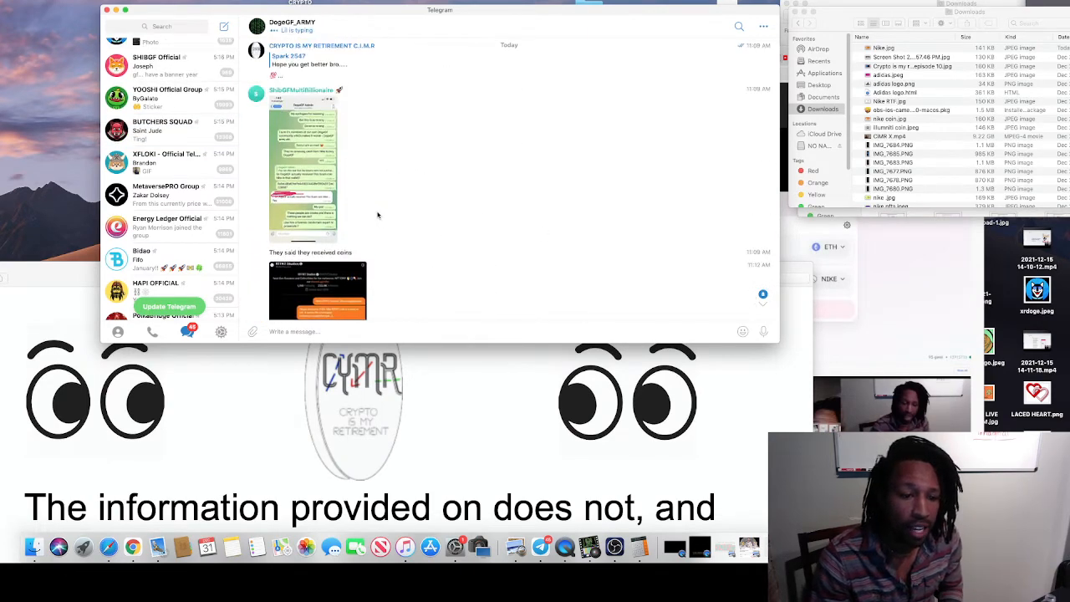
pyautogui.scroll(-3)
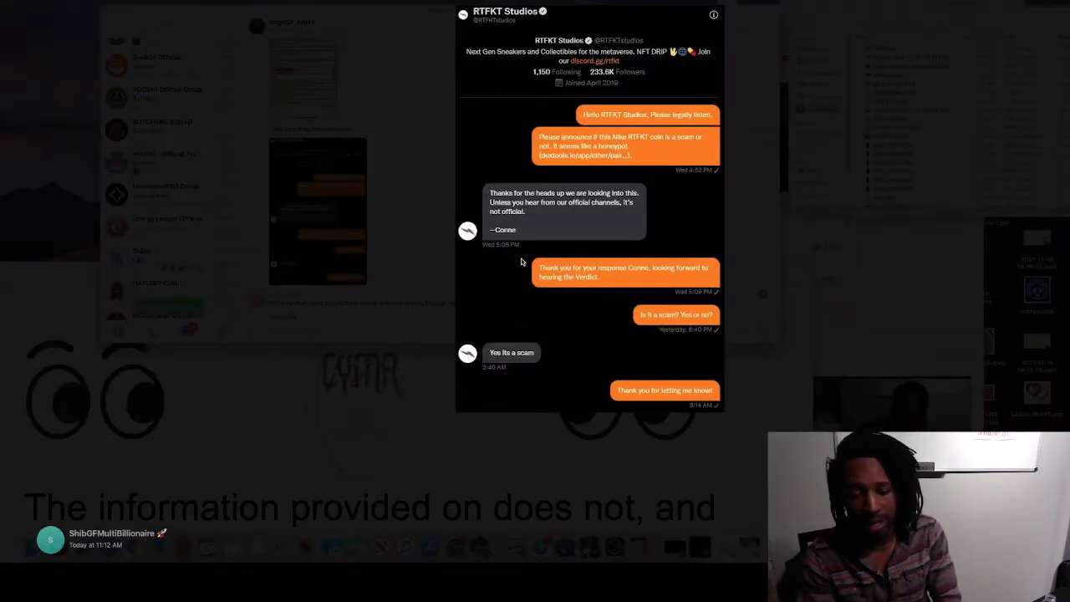
pyautogui.moveTo(520, 258)
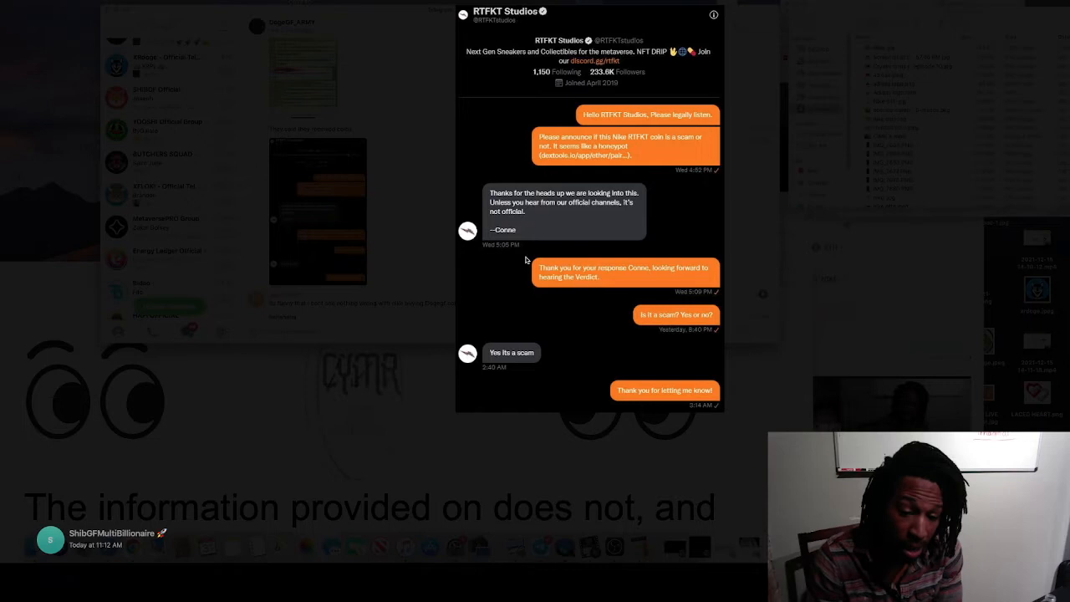
pyautogui.moveTo(510, 336)
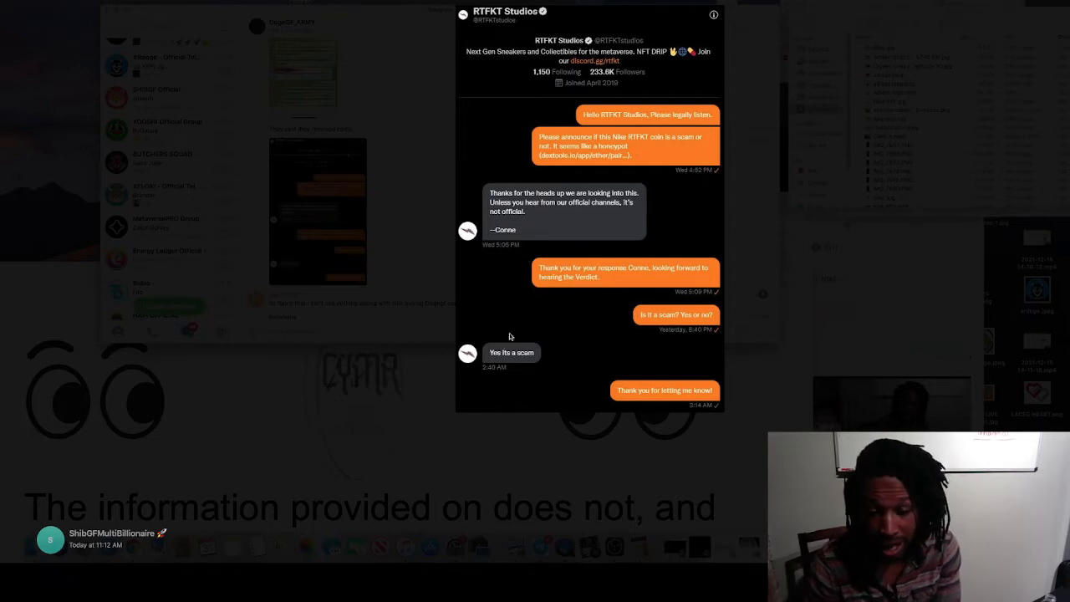
pyautogui.moveTo(512, 349)
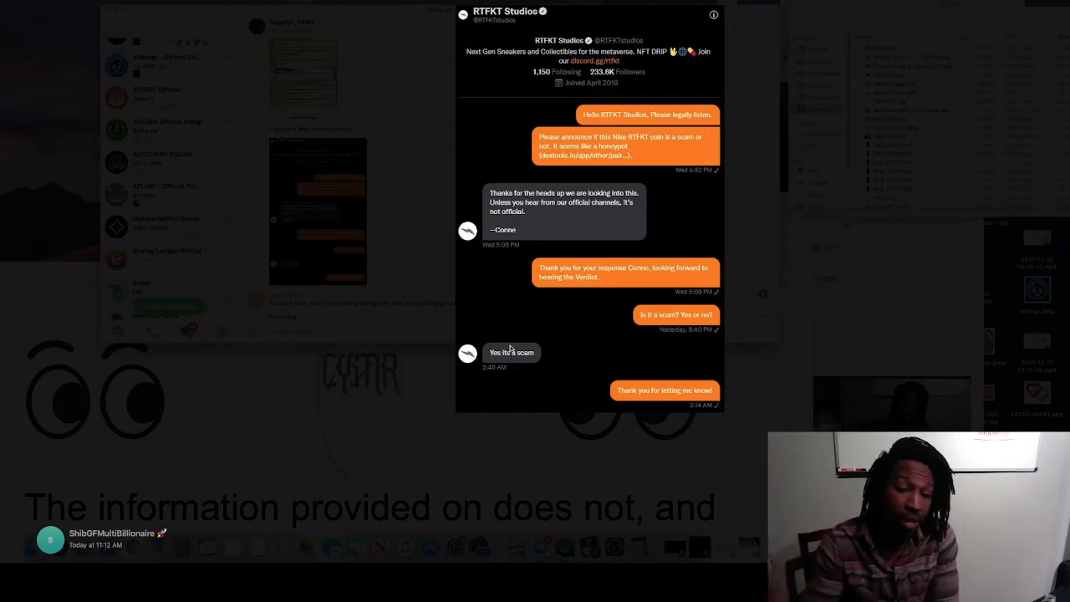
pyautogui.moveTo(492, 376)
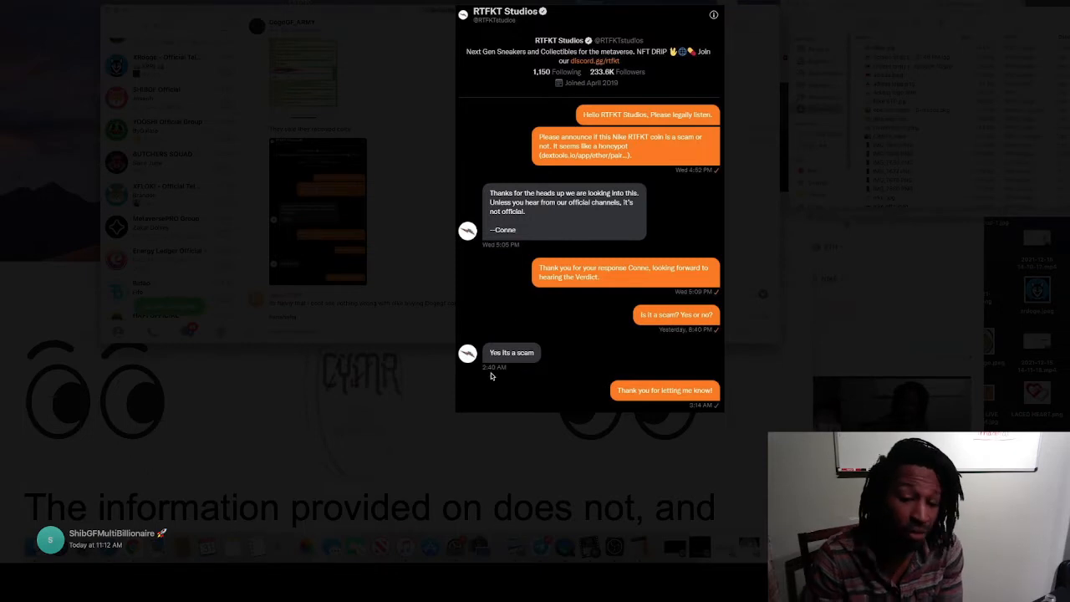
pyautogui.moveTo(492, 368)
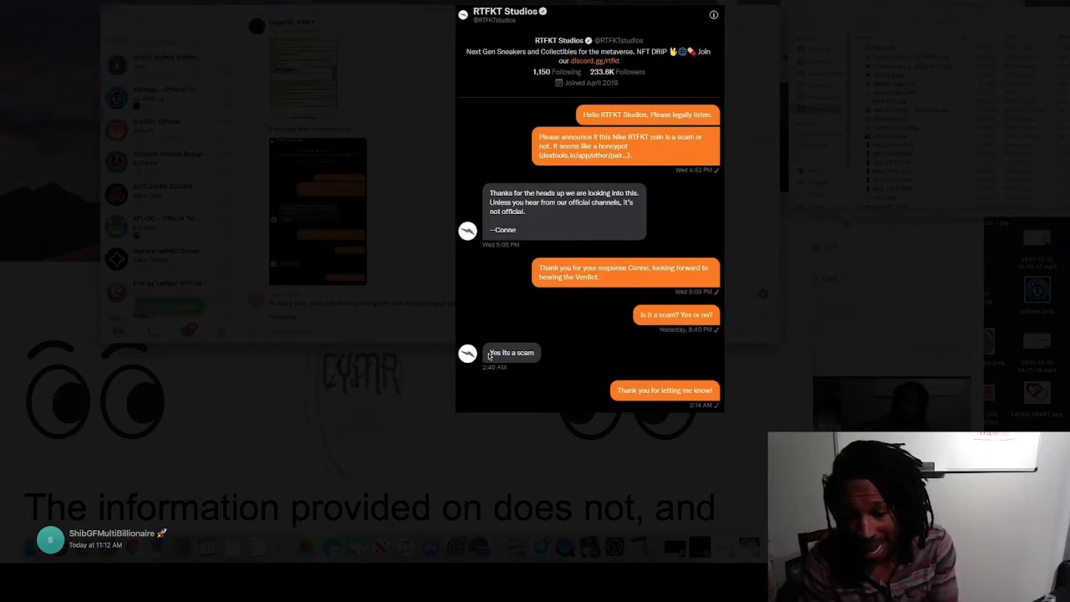
pyautogui.moveTo(468, 183)
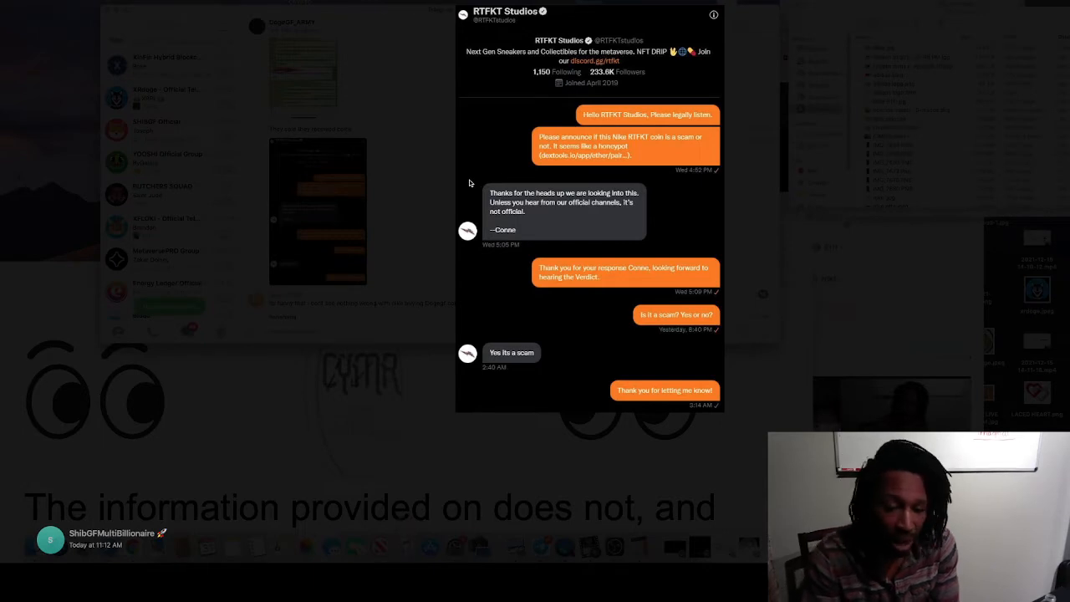
pyautogui.moveTo(508, 361)
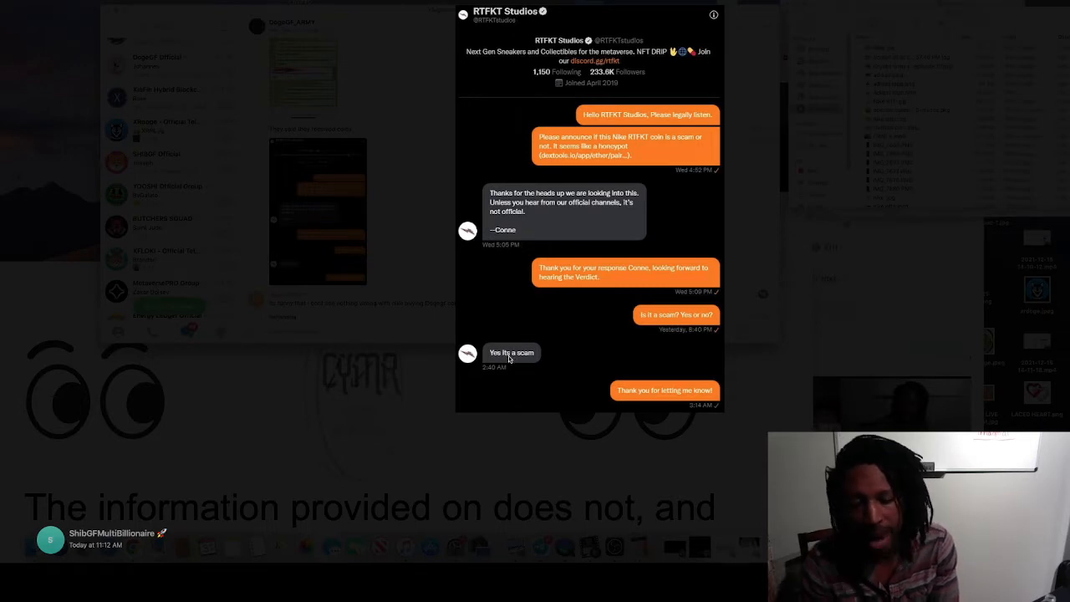
pyautogui.moveTo(548, 345)
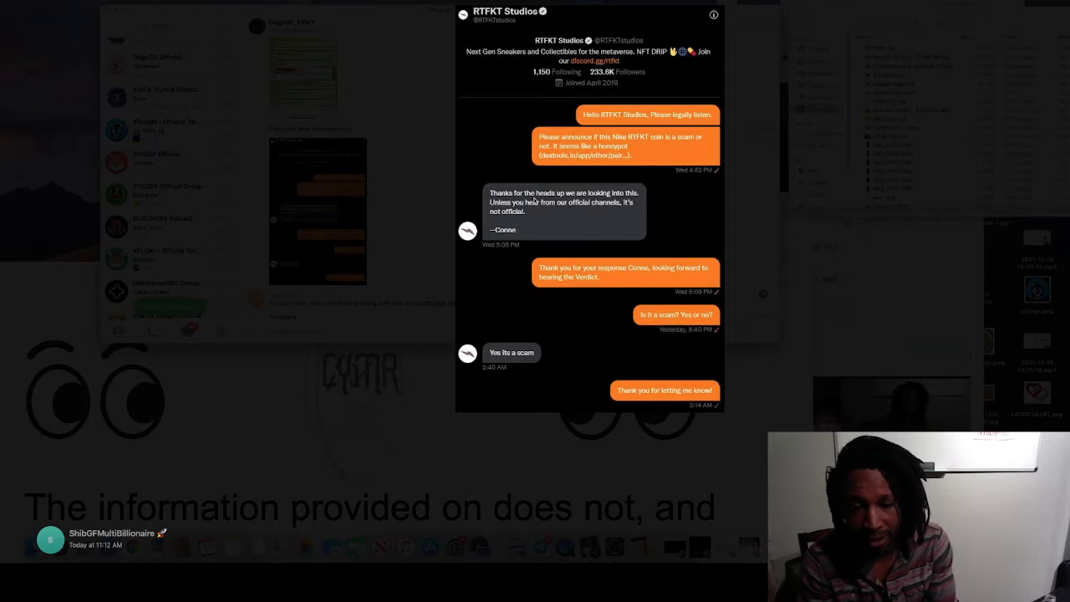
pyautogui.moveTo(560, 212)
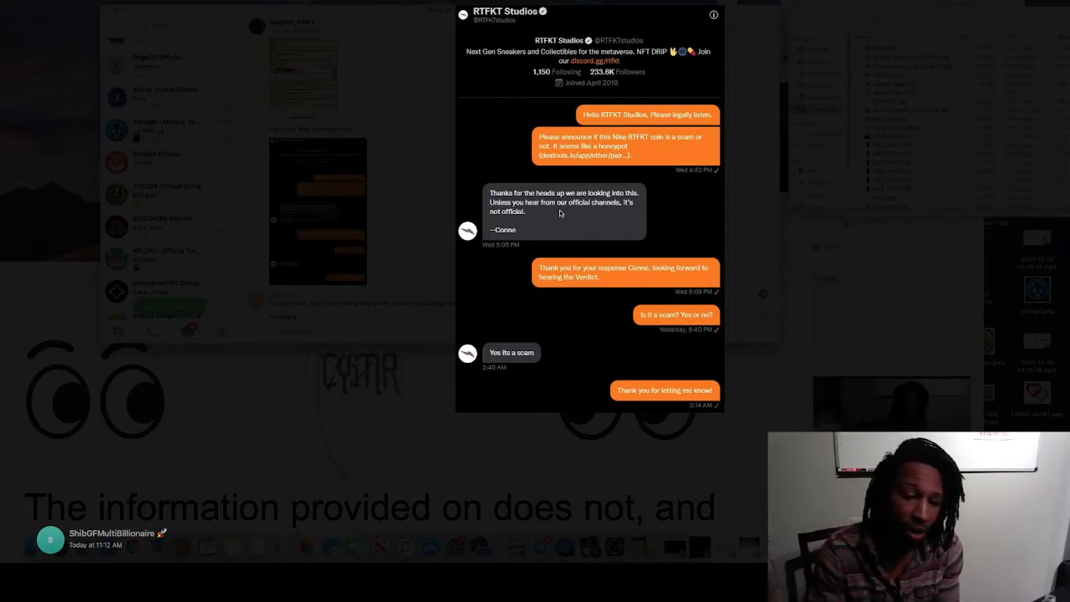
pyautogui.moveTo(605, 231)
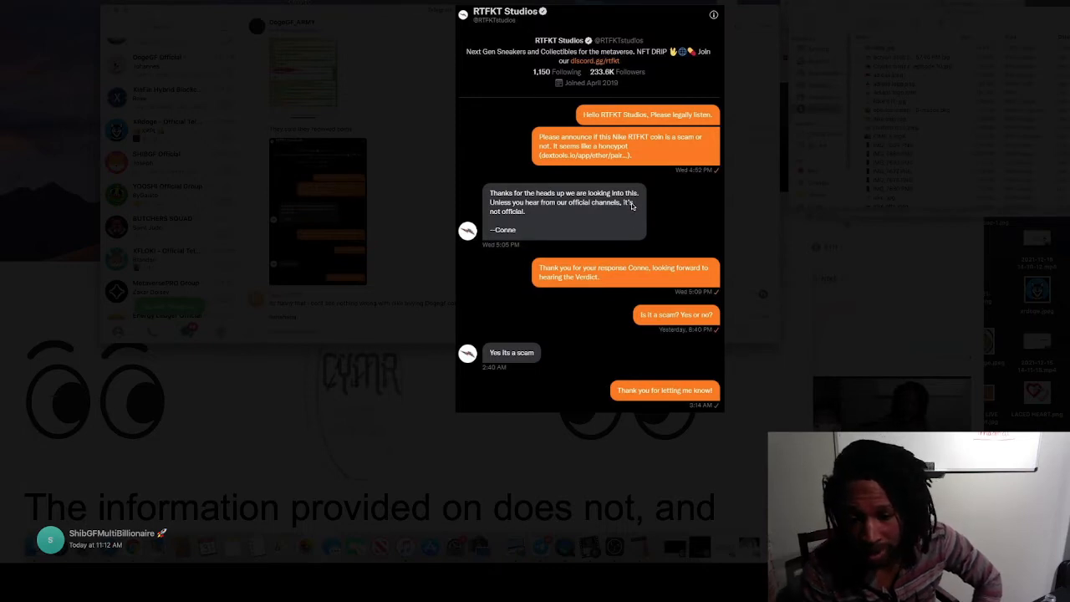
pyautogui.moveTo(518, 357)
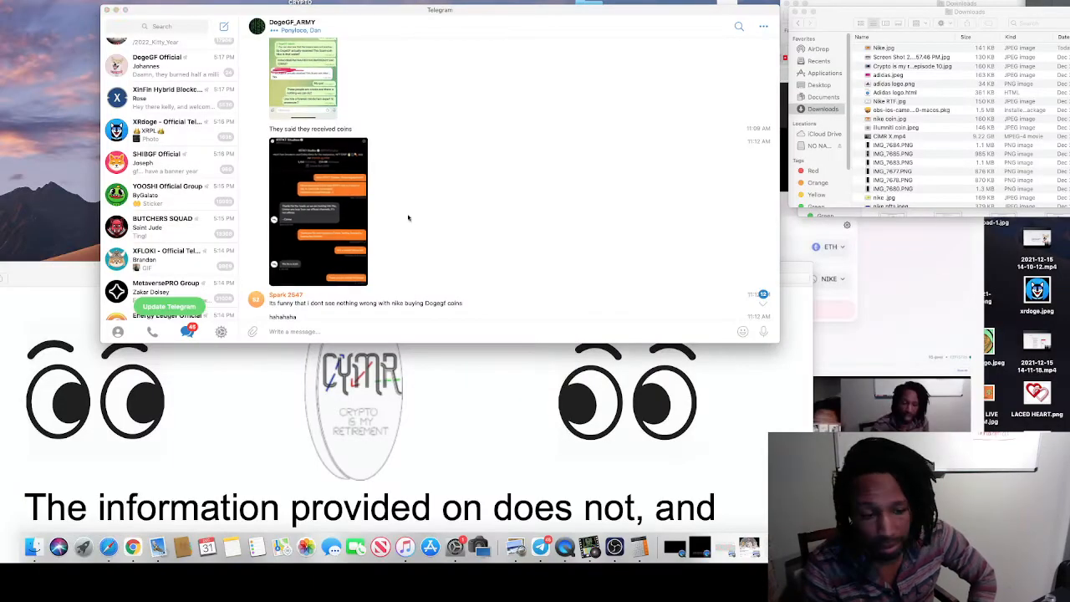
pyautogui.scroll(-3)
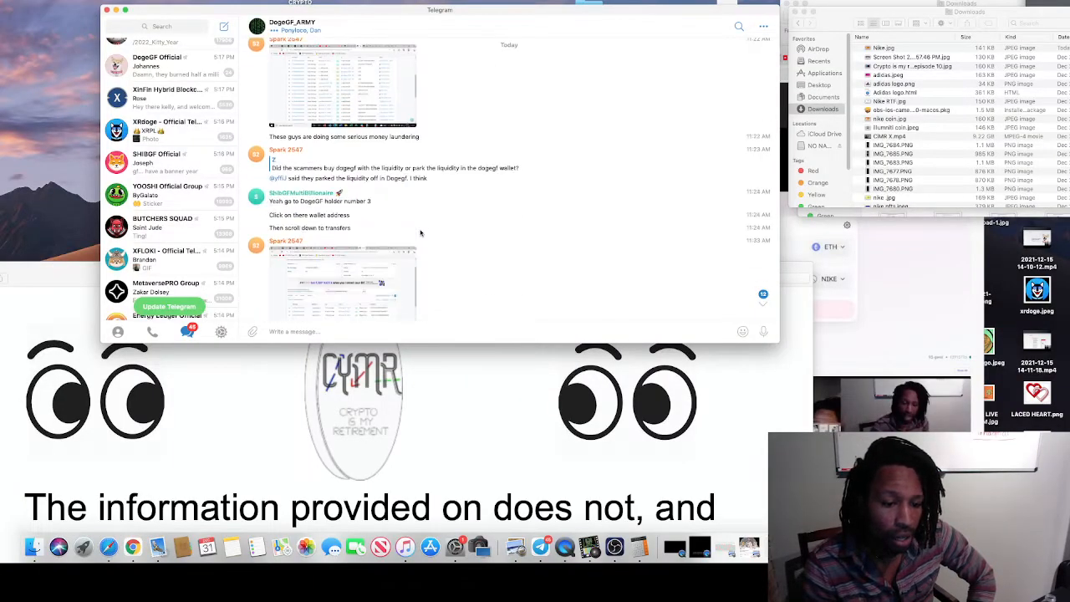
pyautogui.scroll(-3)
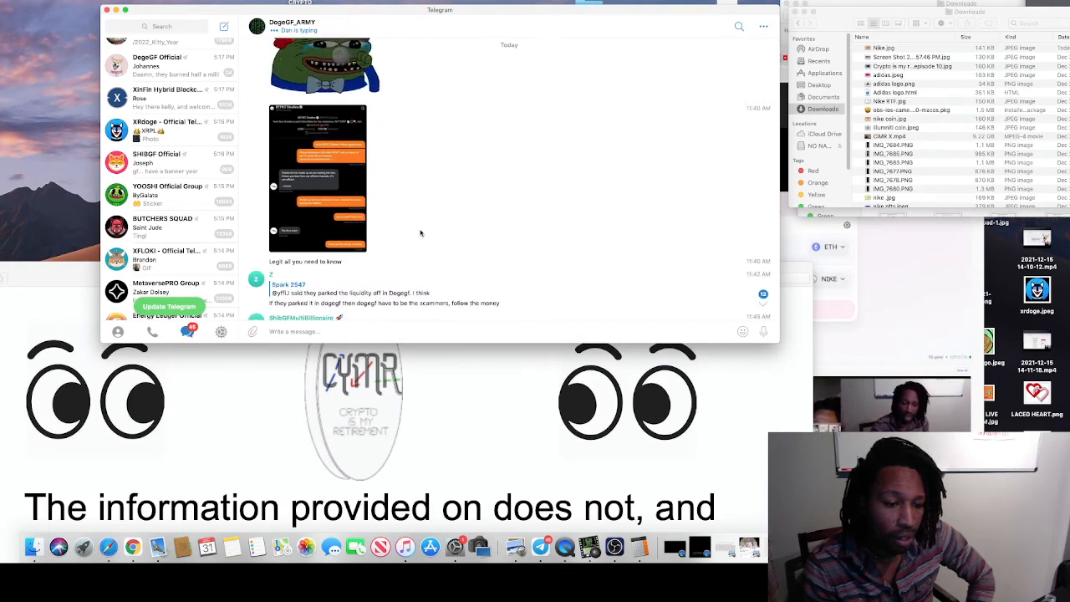
pyautogui.moveTo(314, 214)
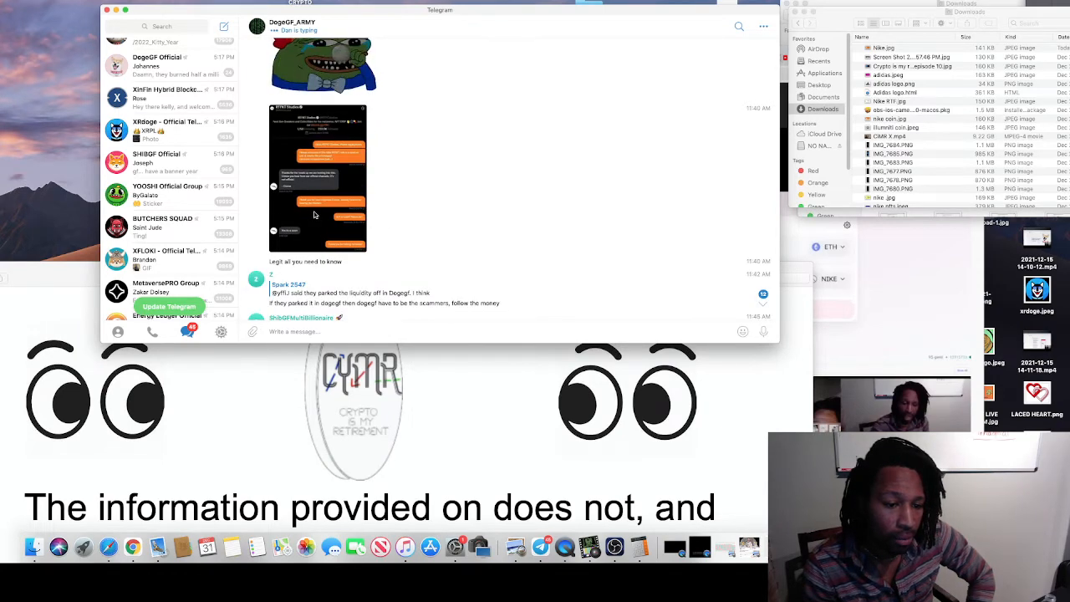
pyautogui.scroll(-3)
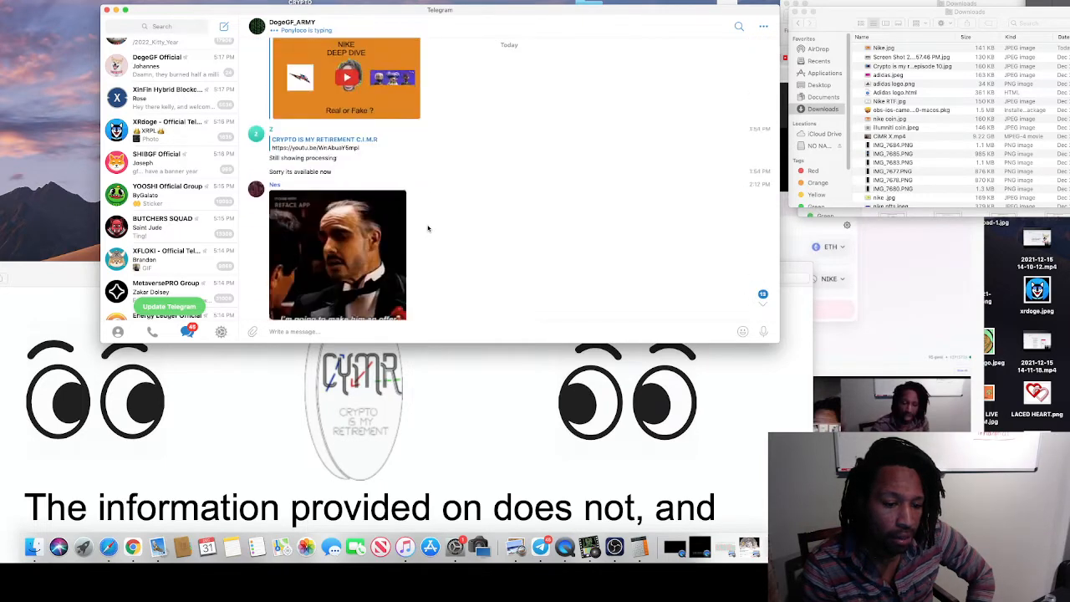
pyautogui.scroll(-3)
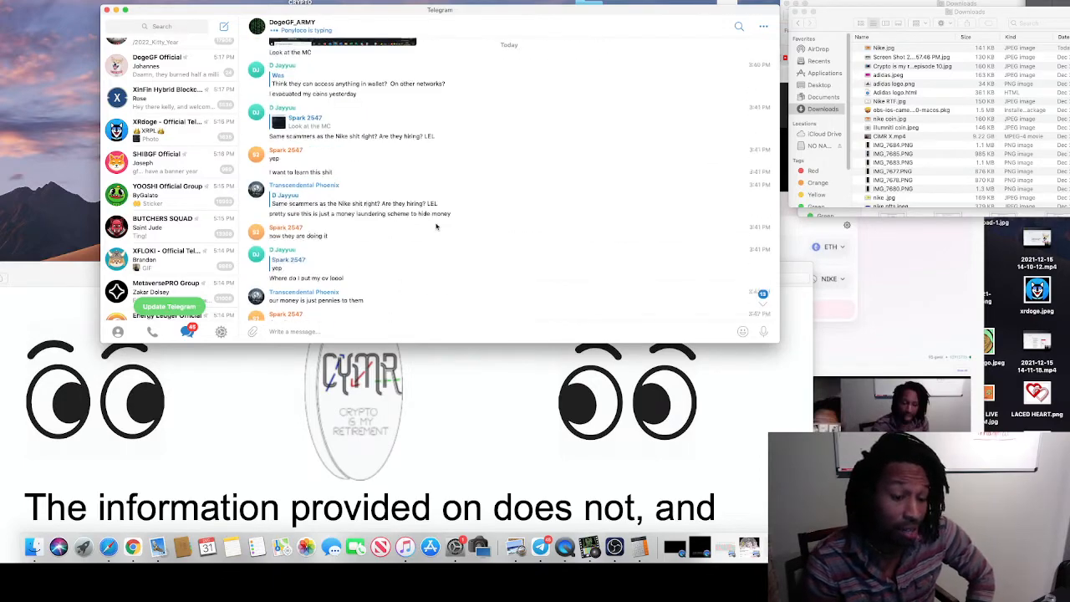
pyautogui.scroll(-3)
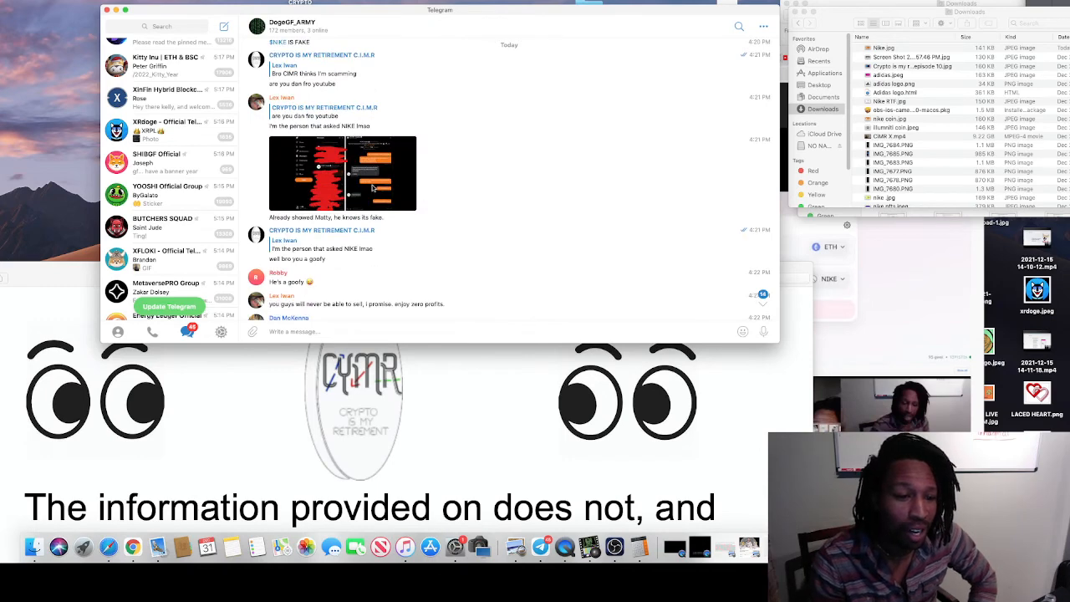
pyautogui.moveTo(301, 121)
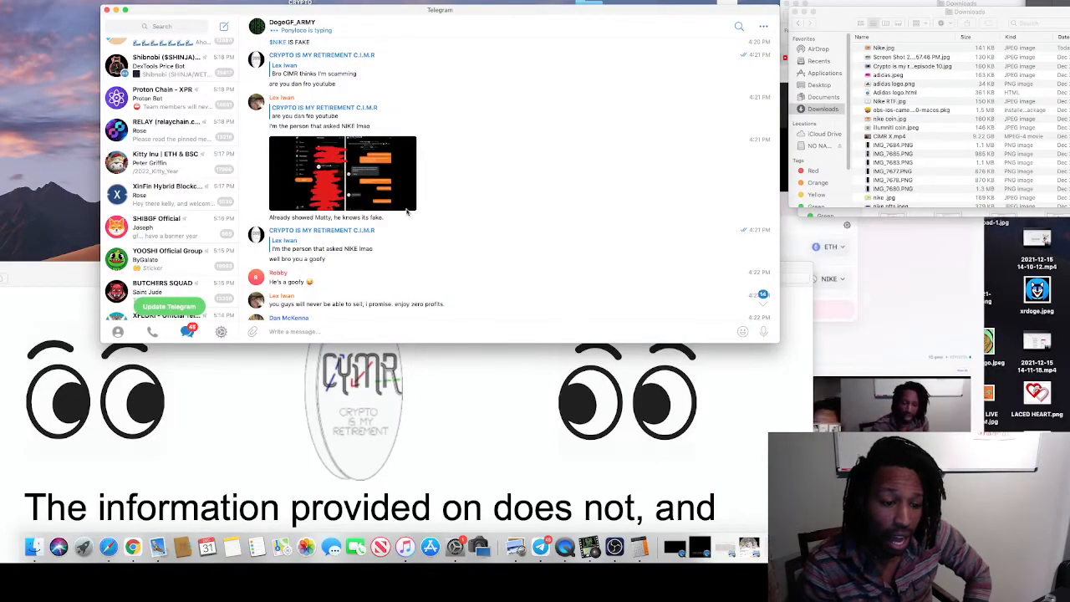
pyautogui.scroll(-3)
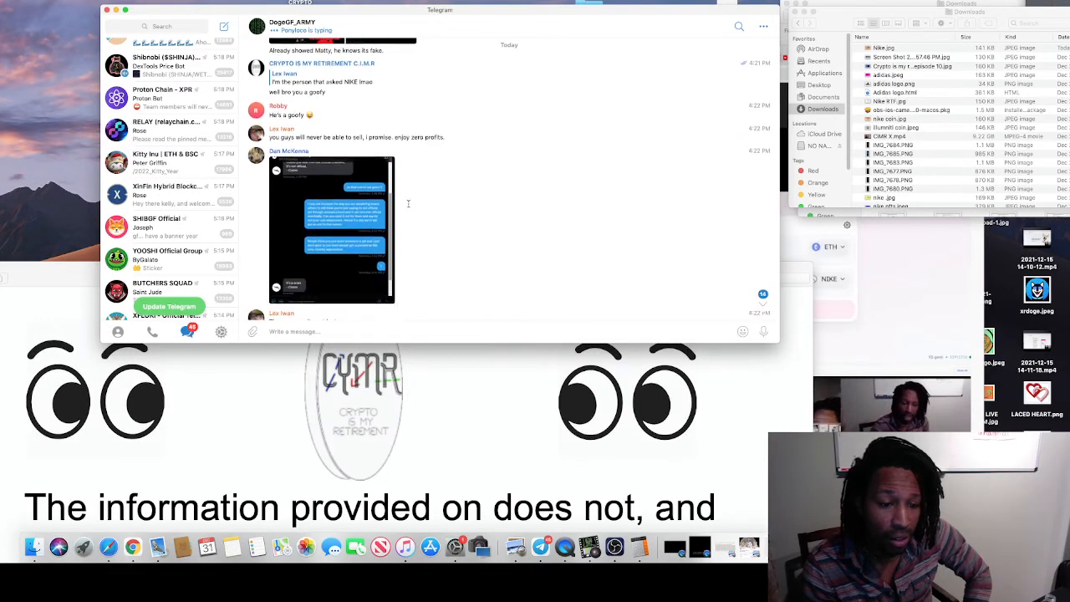
pyautogui.scroll(-3)
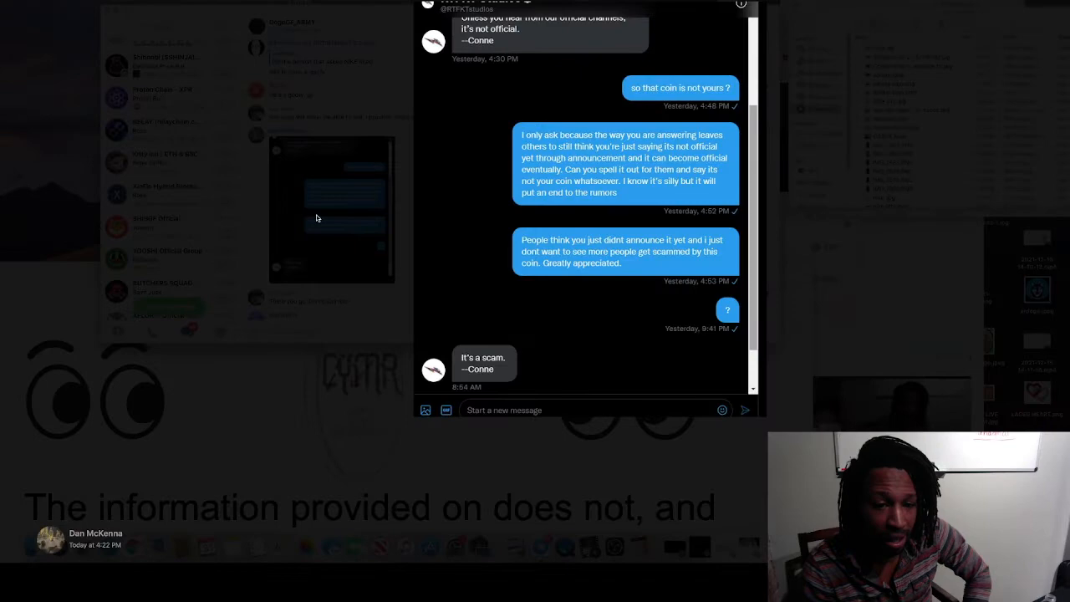
pyautogui.moveTo(247, 176)
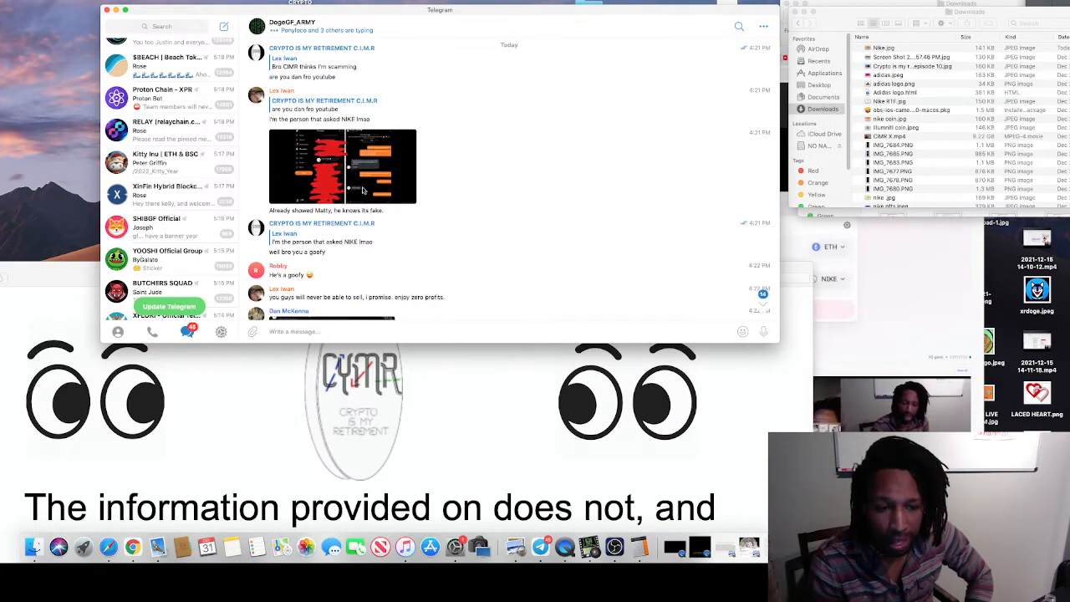
pyautogui.scroll(-3)
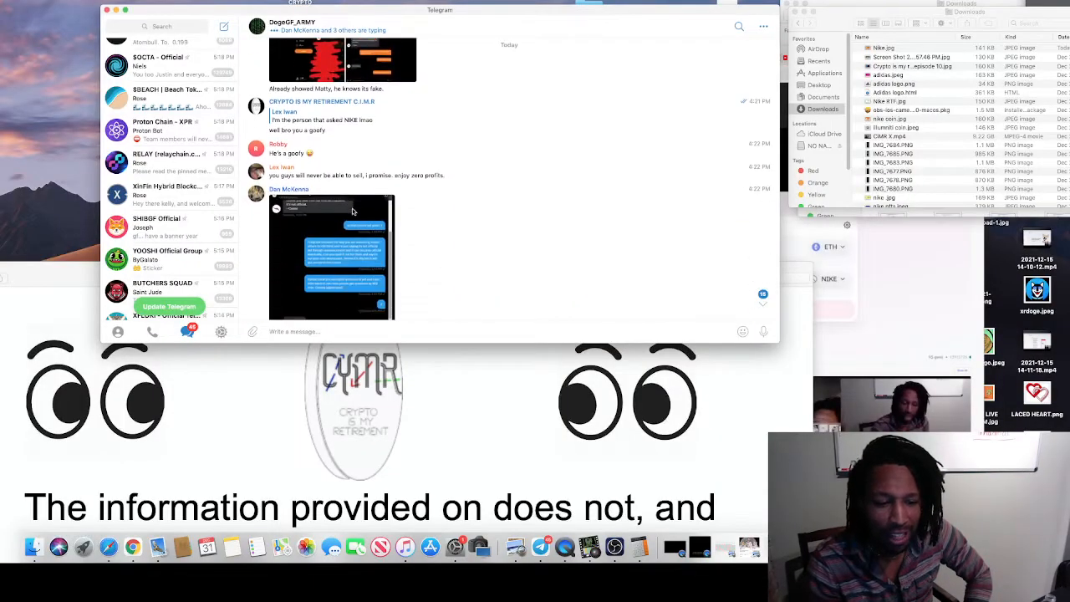
pyautogui.scroll(-3)
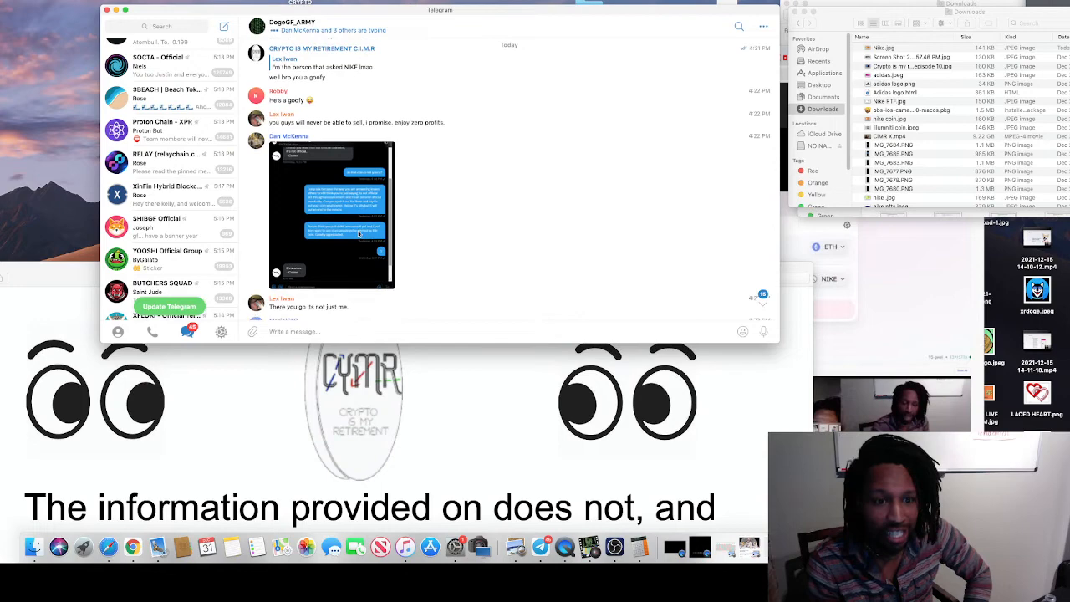
pyautogui.scroll(-3)
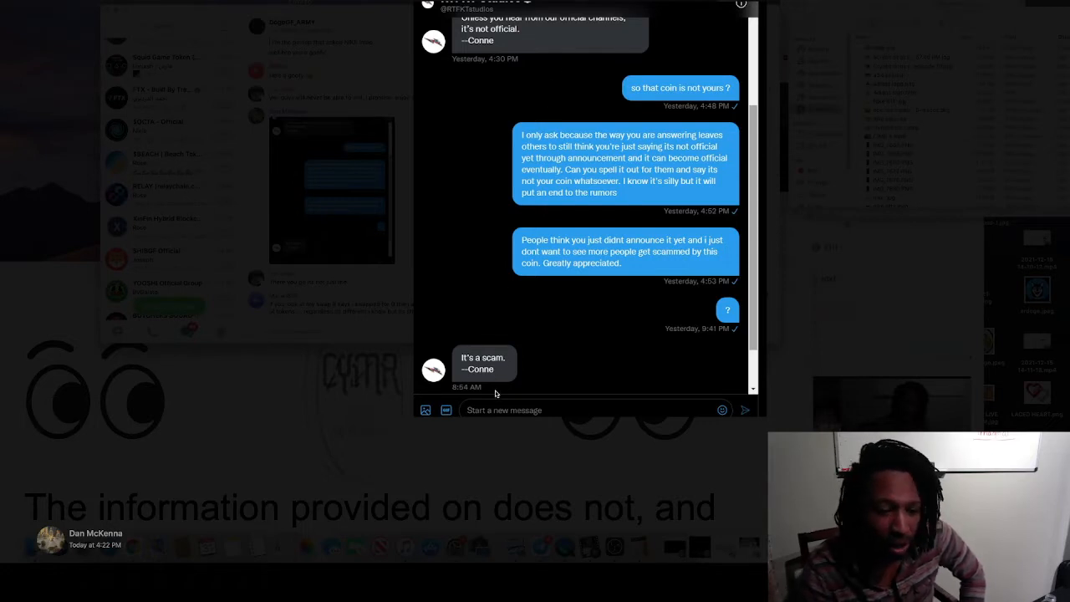
pyautogui.moveTo(471, 366)
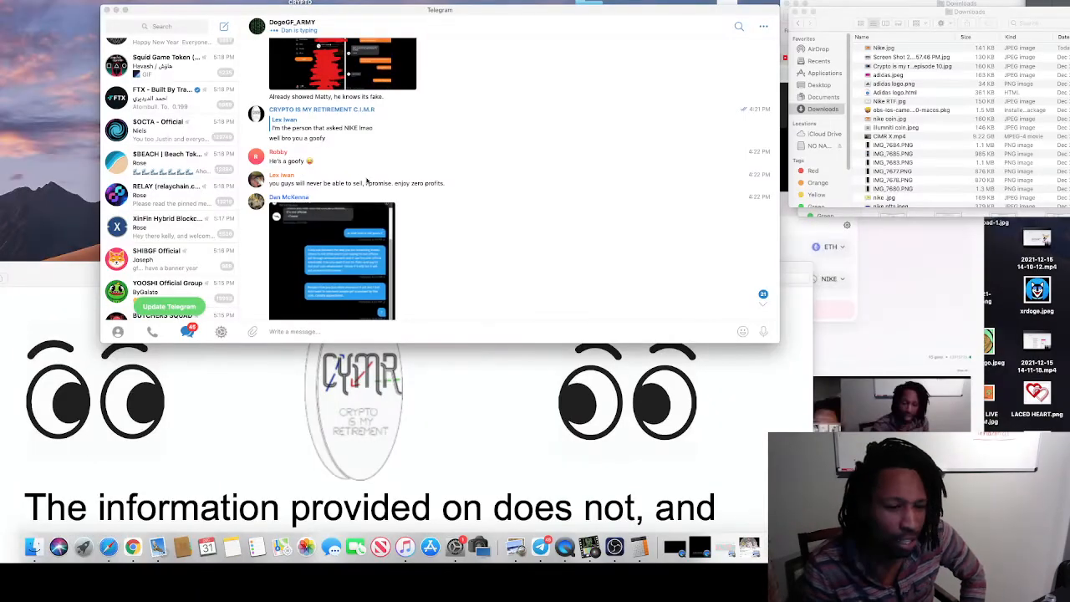
pyautogui.scroll(3)
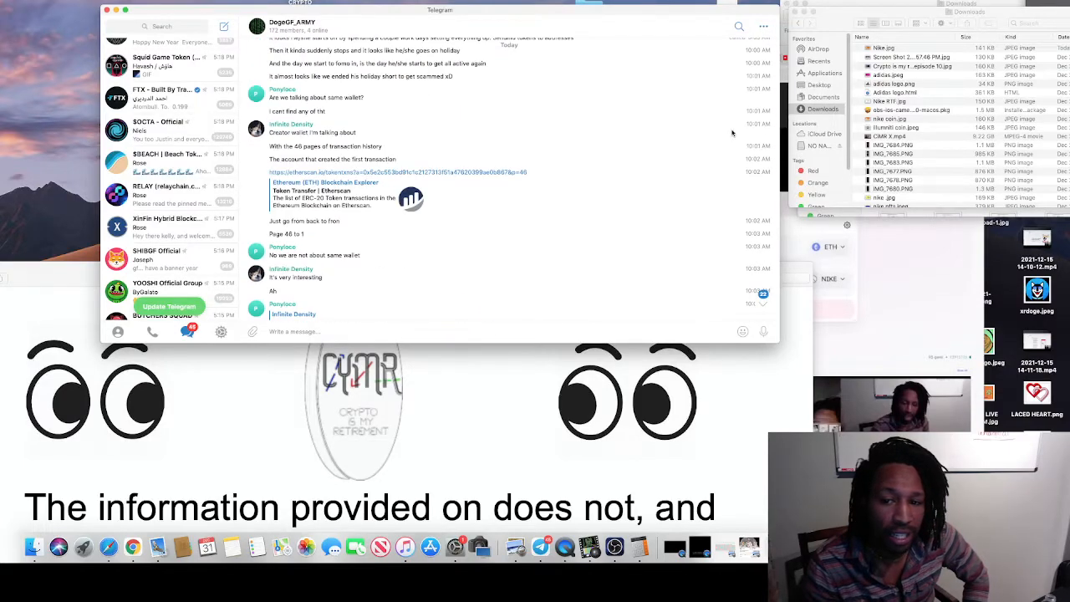
pyautogui.scroll(-3)
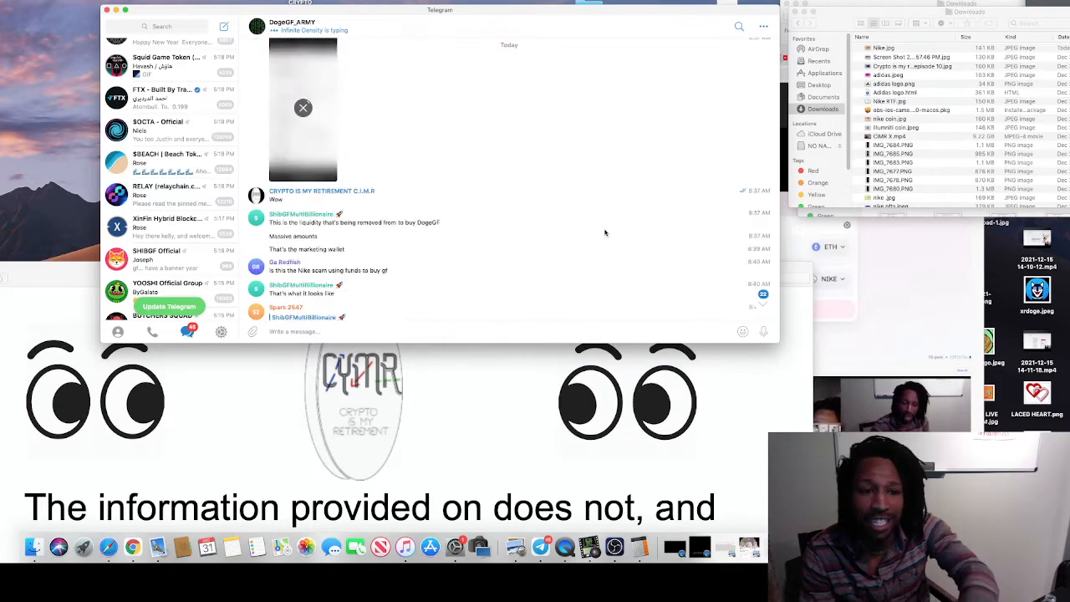
pyautogui.scroll(-3)
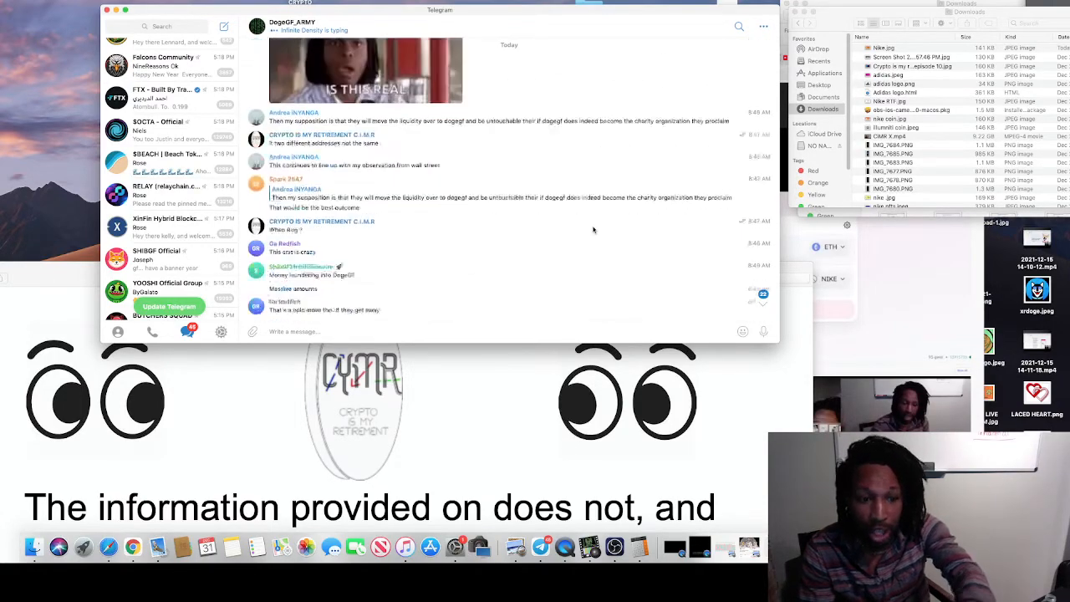
pyautogui.scroll(-3)
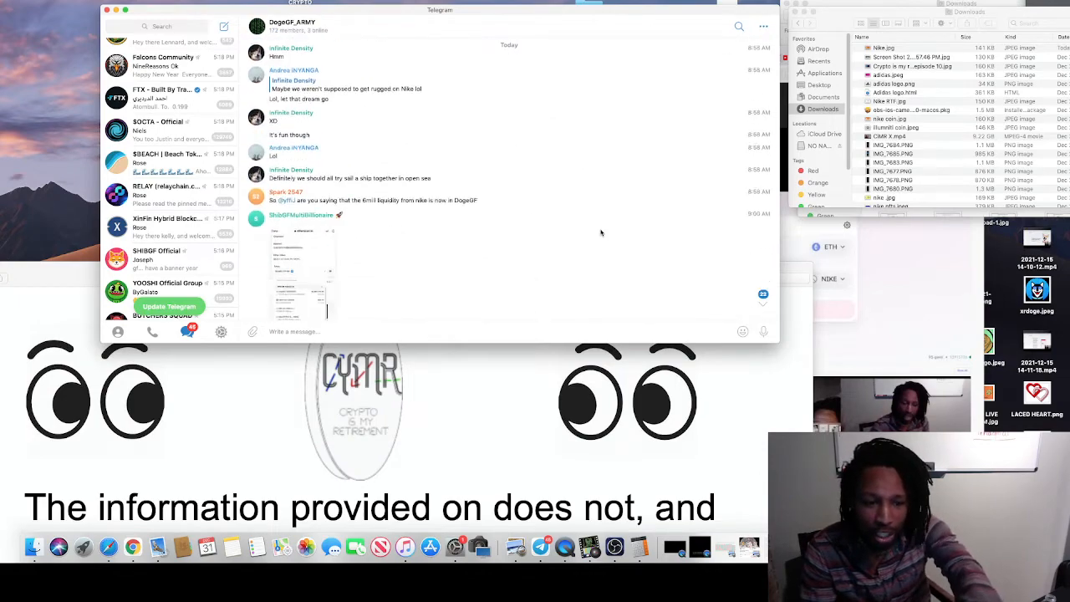
pyautogui.scroll(-3)
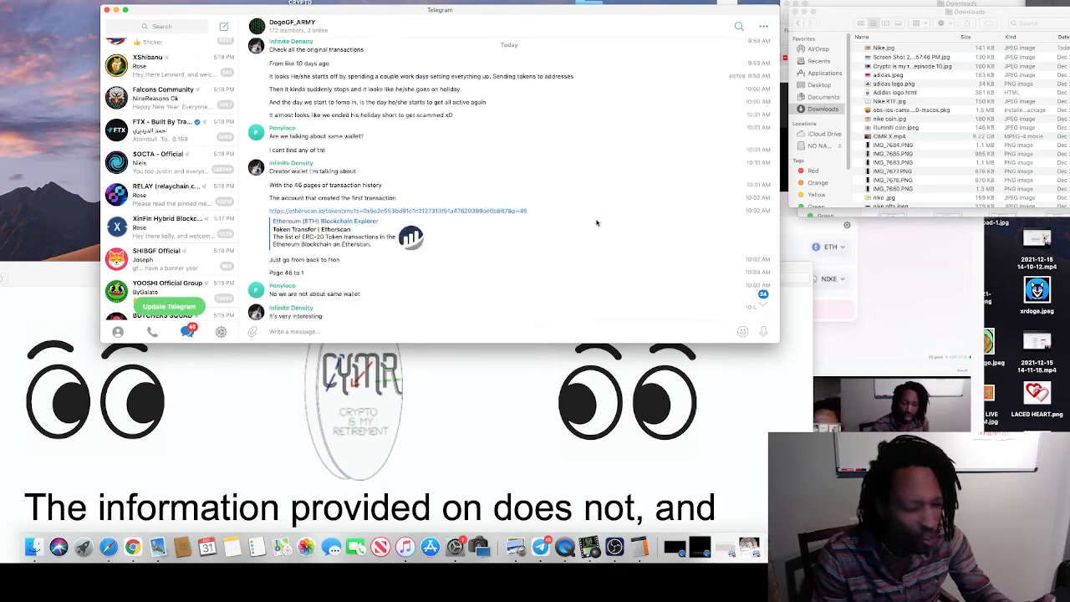
pyautogui.scroll(-3)
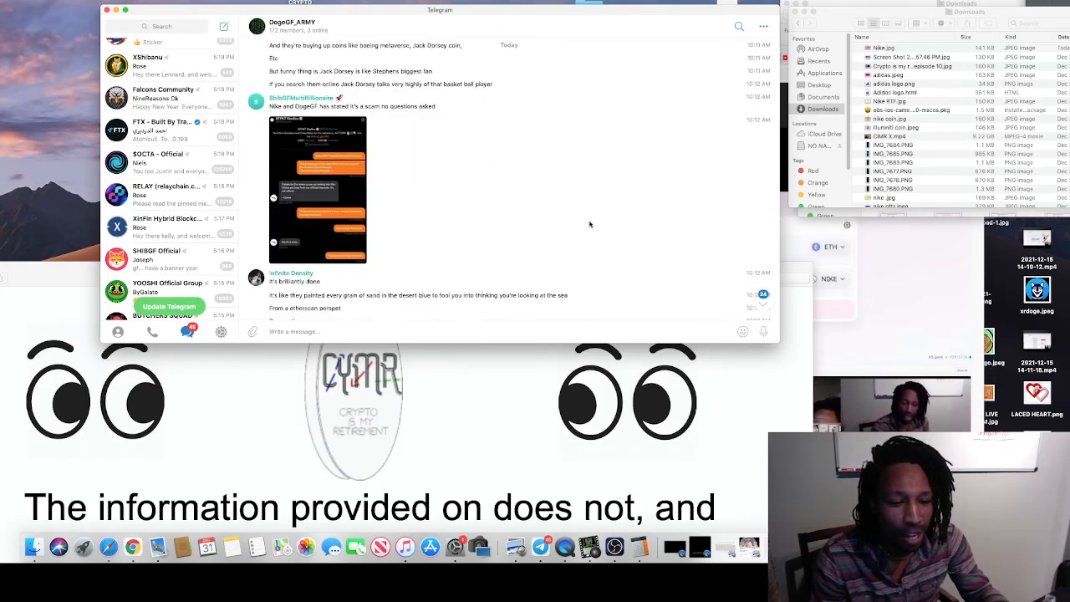
pyautogui.click(318, 187)
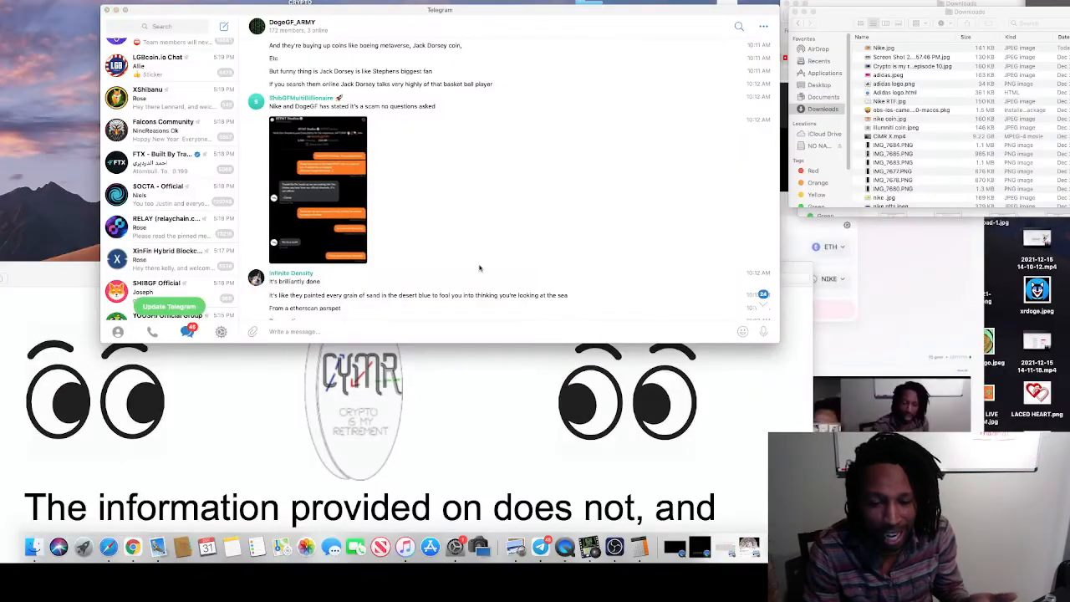
pyautogui.scroll(-3)
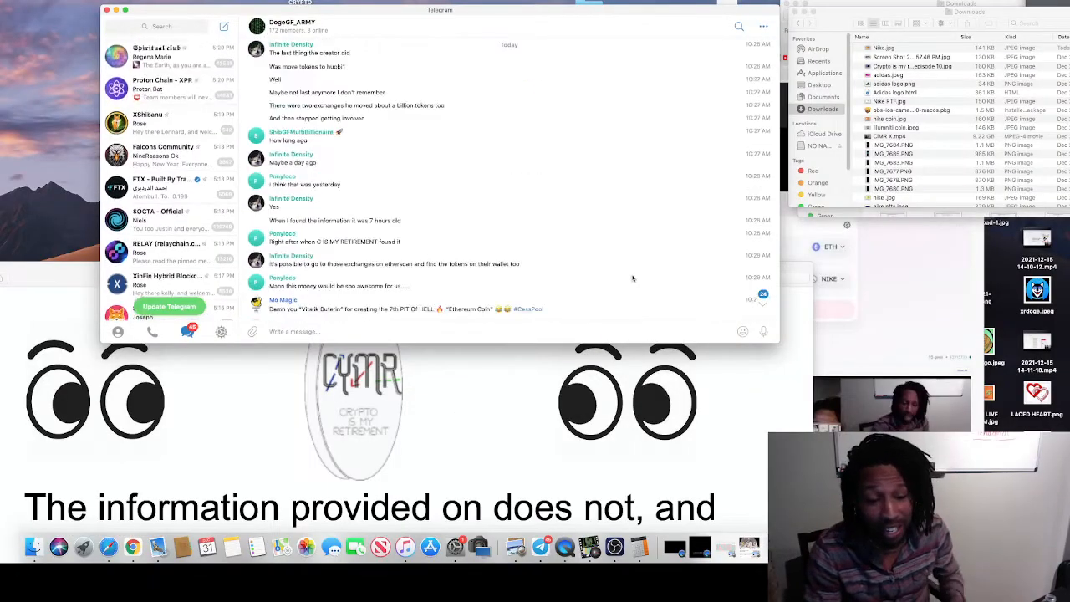
pyautogui.scroll(-3)
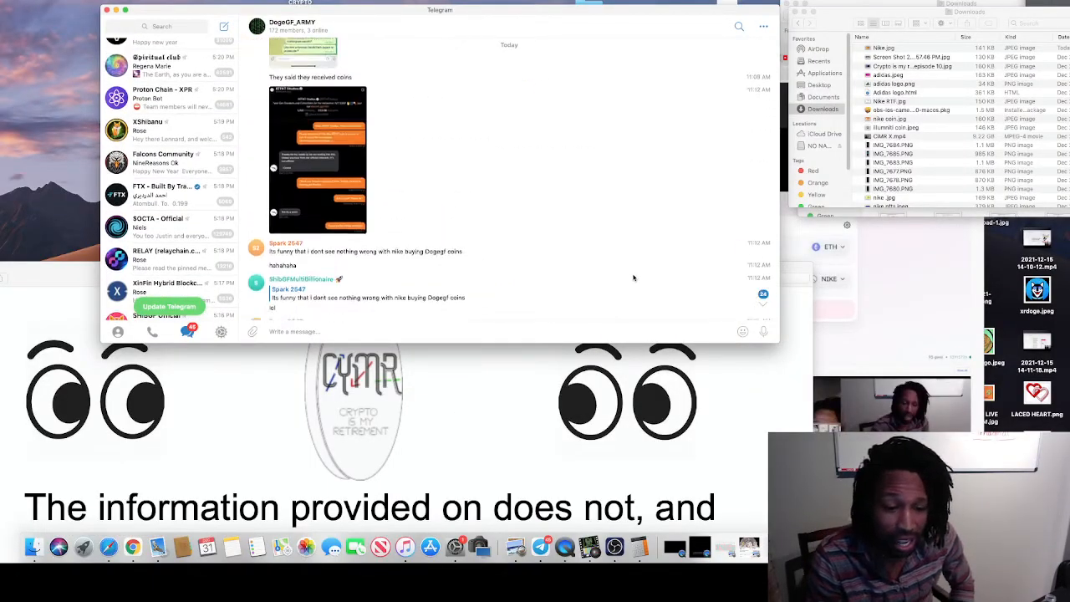
pyautogui.scroll(-3)
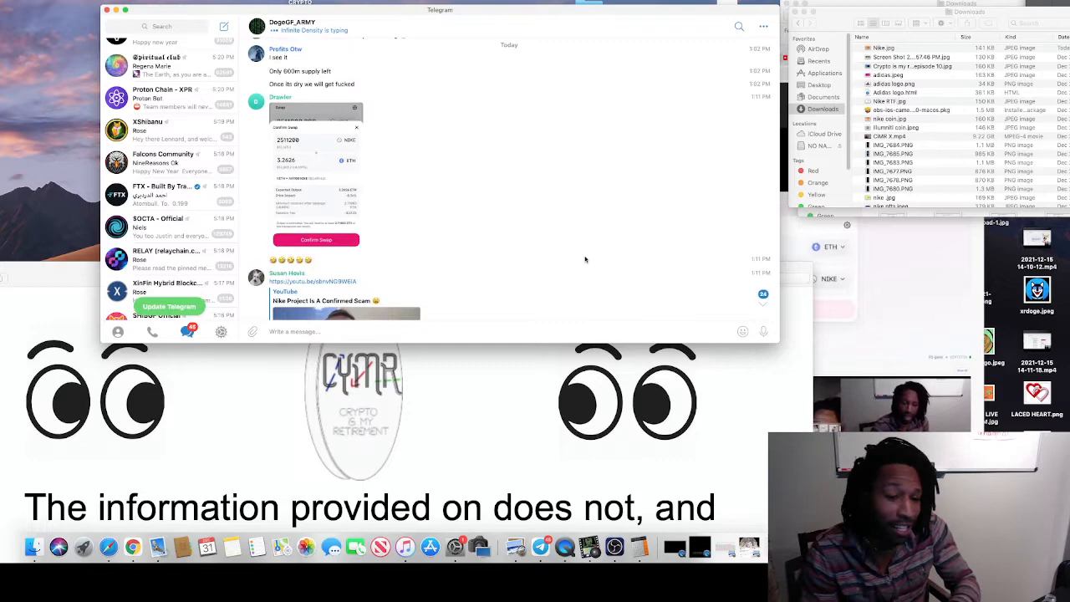
pyautogui.scroll(-3)
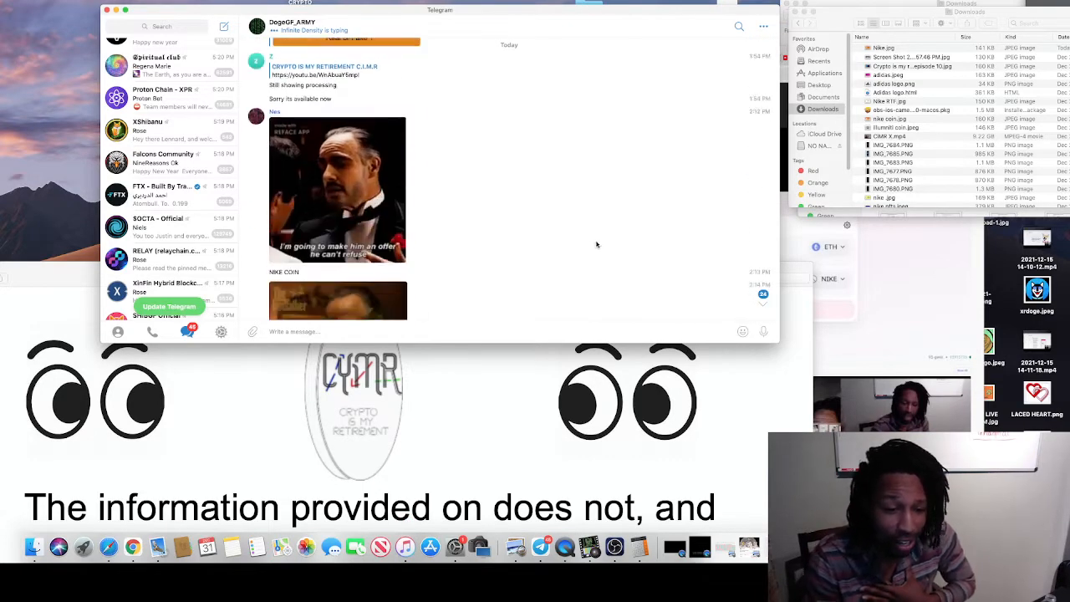
pyautogui.scroll(-3)
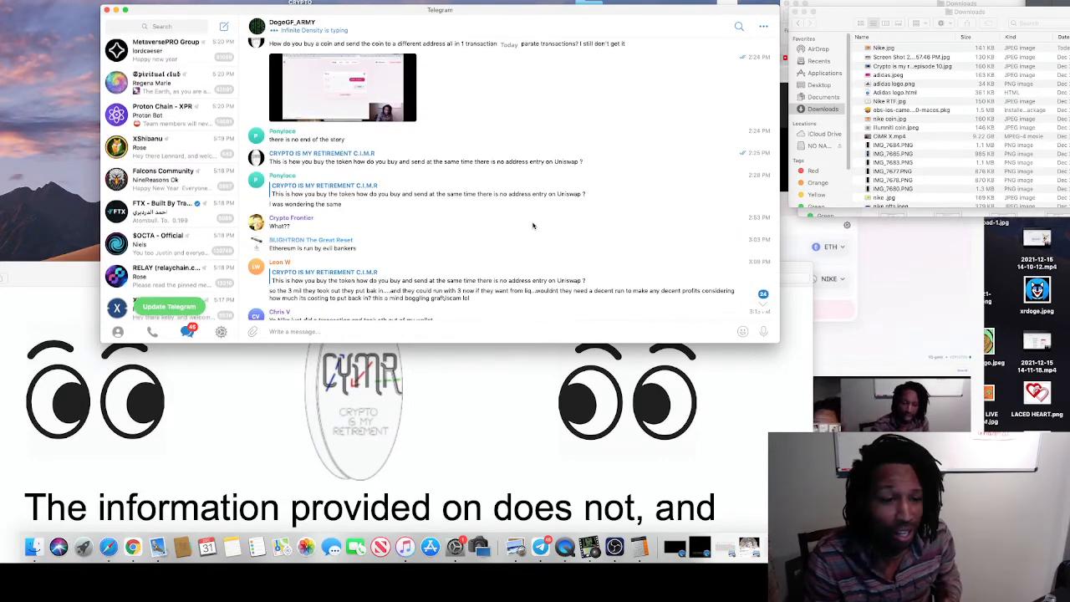
pyautogui.scroll(-3)
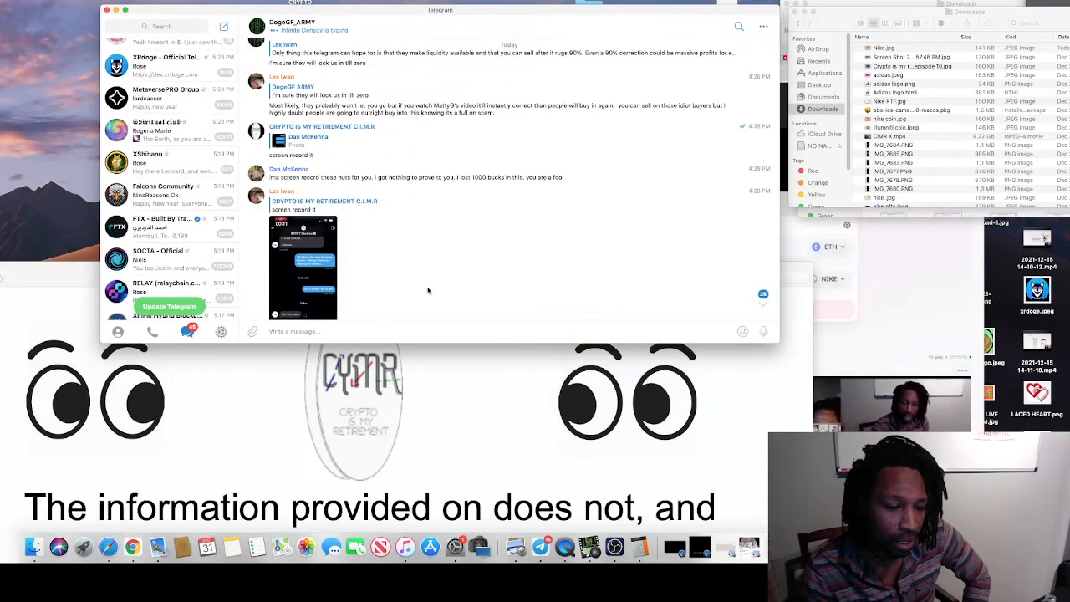
pyautogui.scroll(-3)
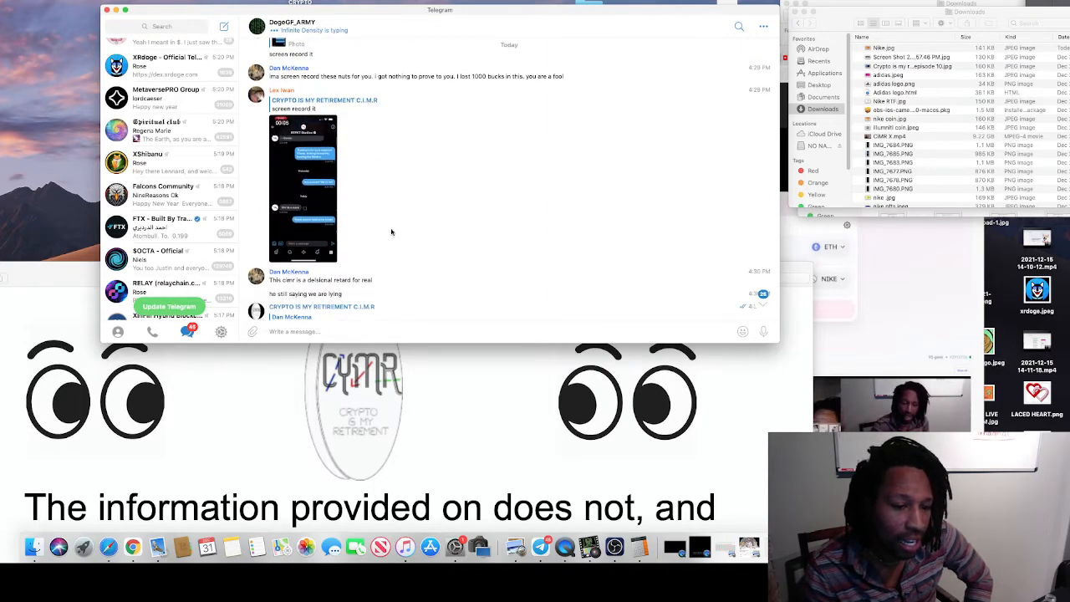
pyautogui.scroll(3)
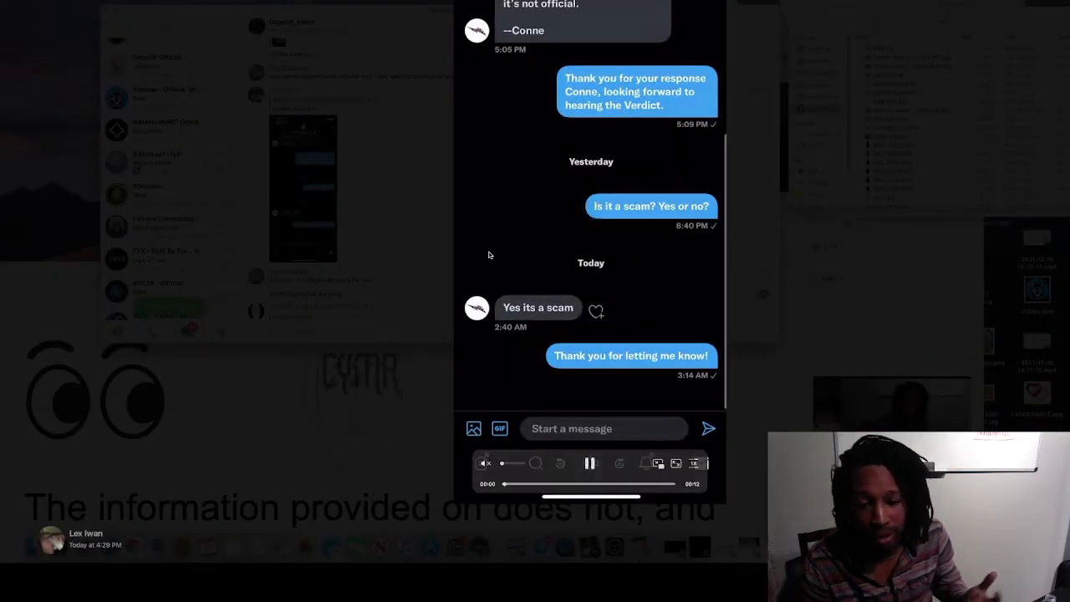
pyautogui.scroll(3)
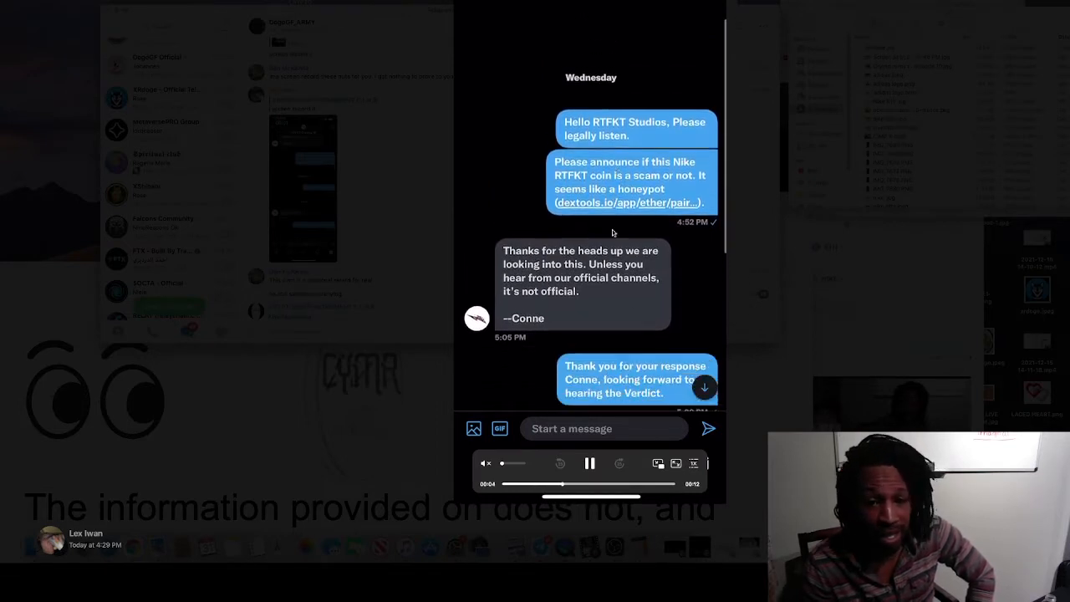
pyautogui.scroll(-3)
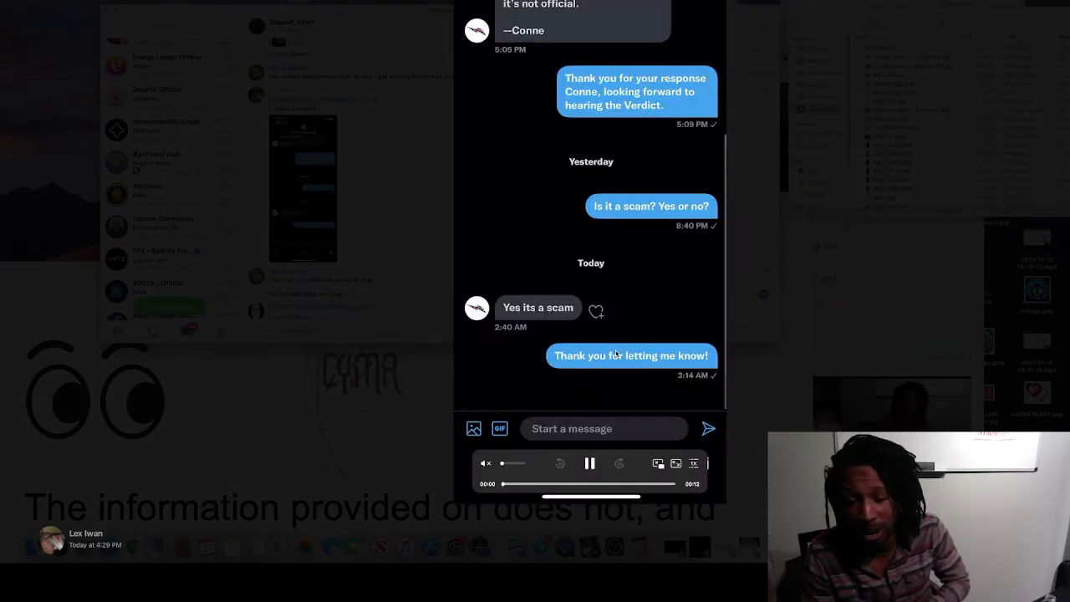
pyautogui.scroll(3)
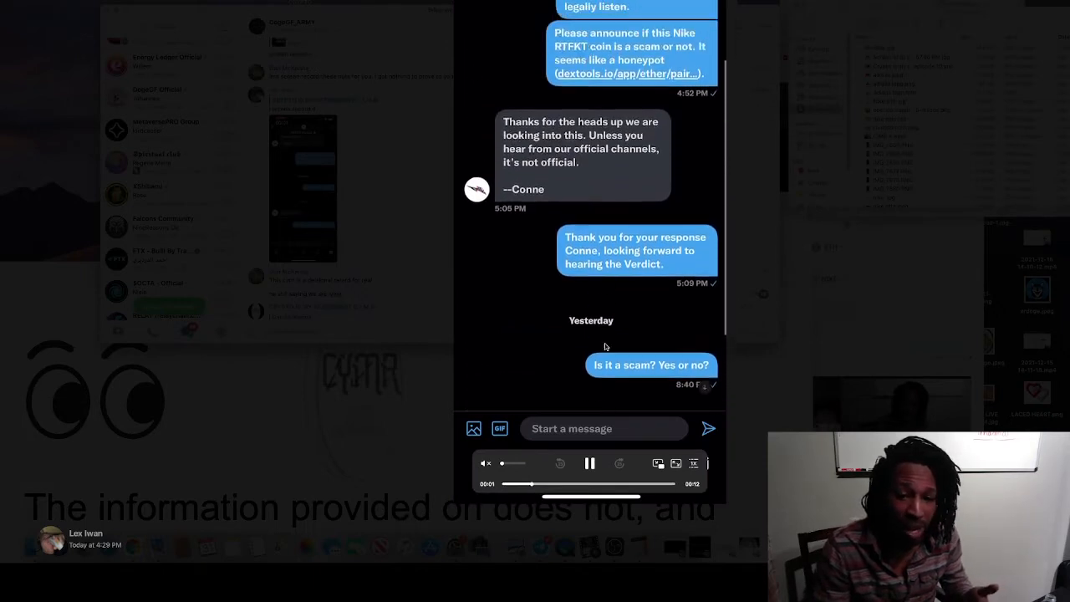
pyautogui.scroll(3)
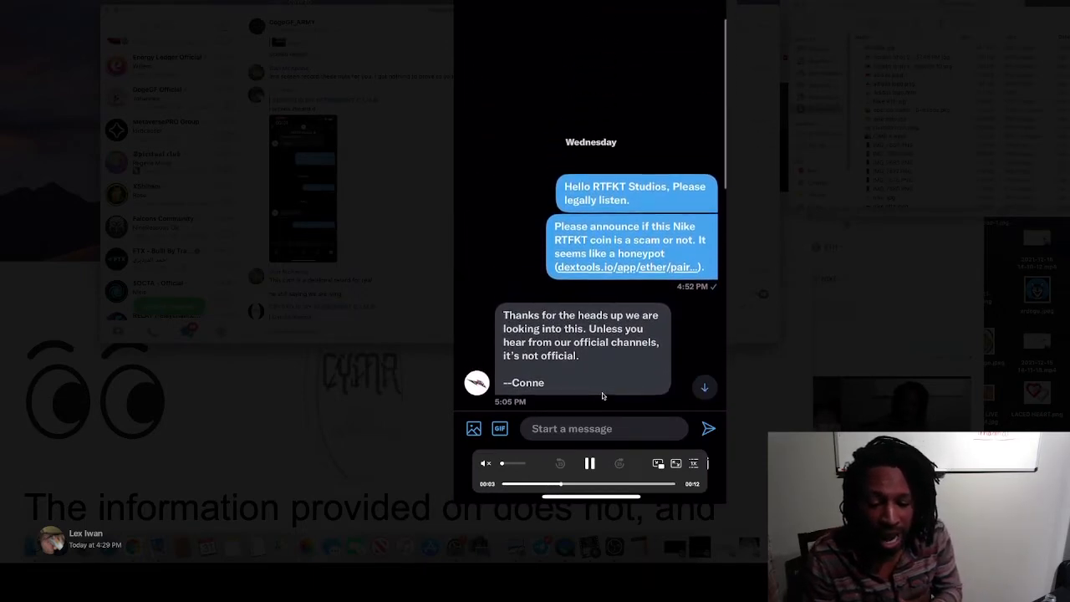
pyautogui.scroll(-3)
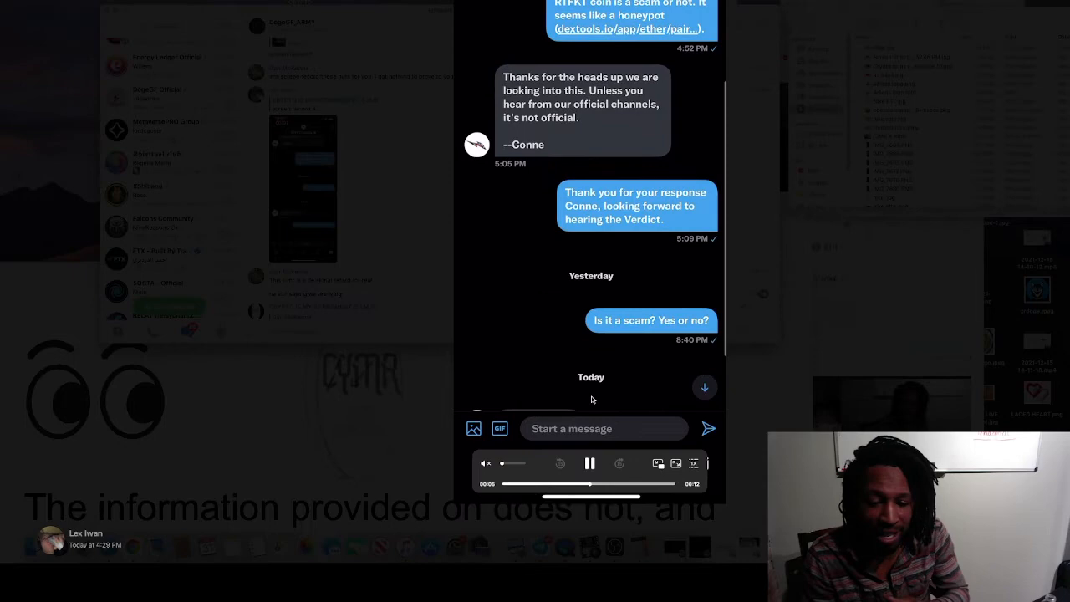
pyautogui.scroll(-3)
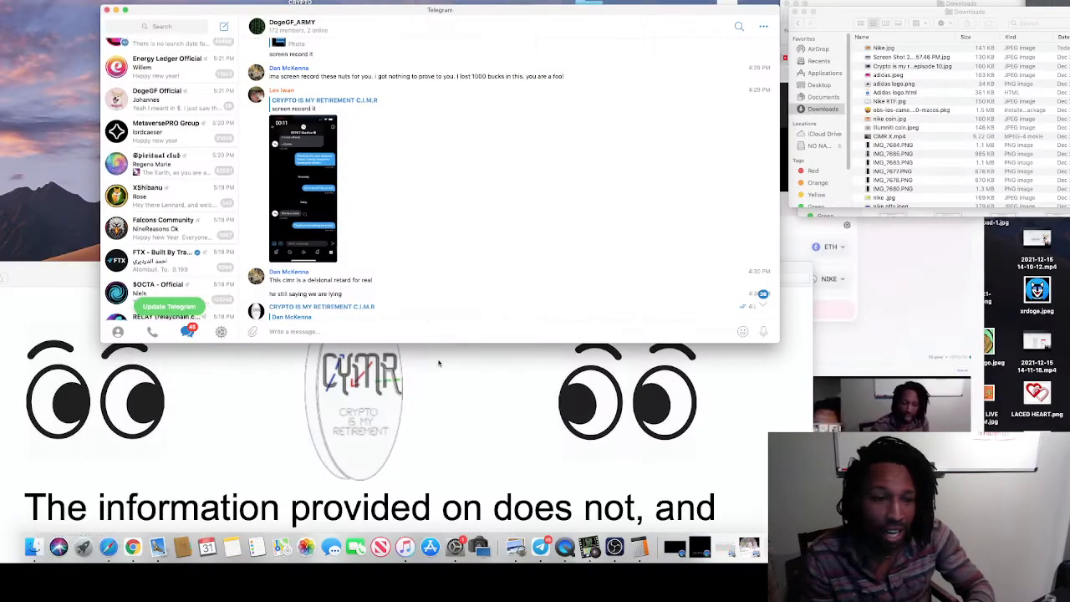
# Step: Scroll up and back down through the DogeGF_ARMY chat messages around the shared DM recording
pyautogui.scroll(3)
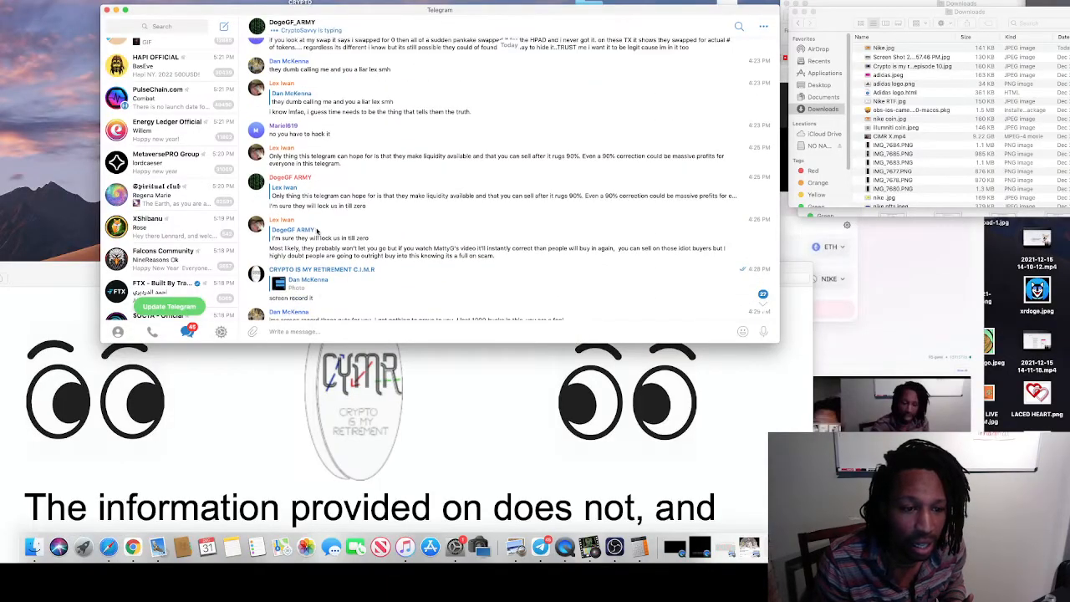
pyautogui.scroll(3)
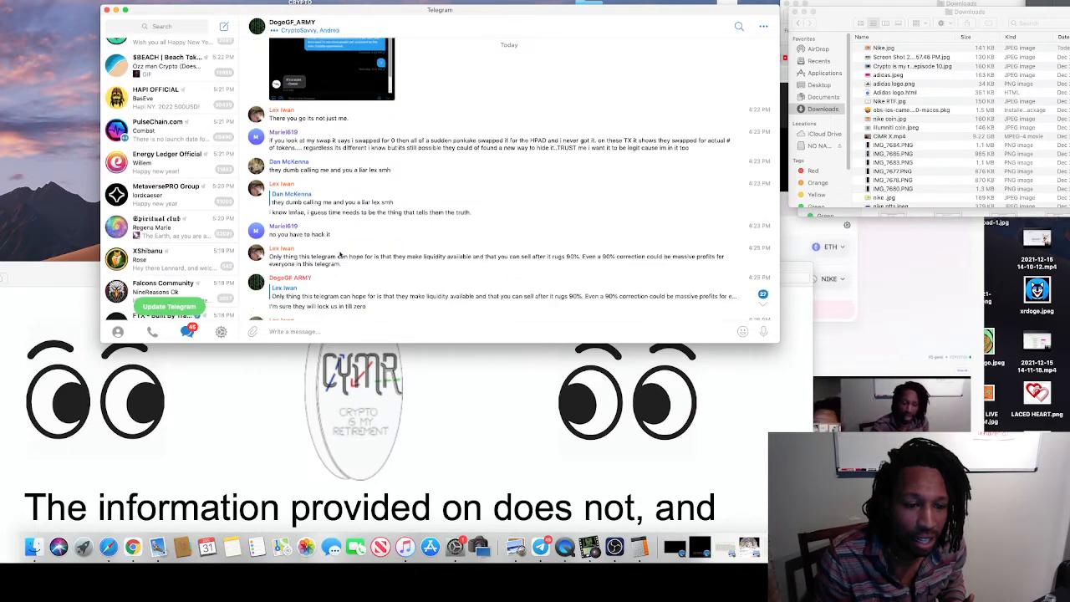
pyautogui.scroll(-3)
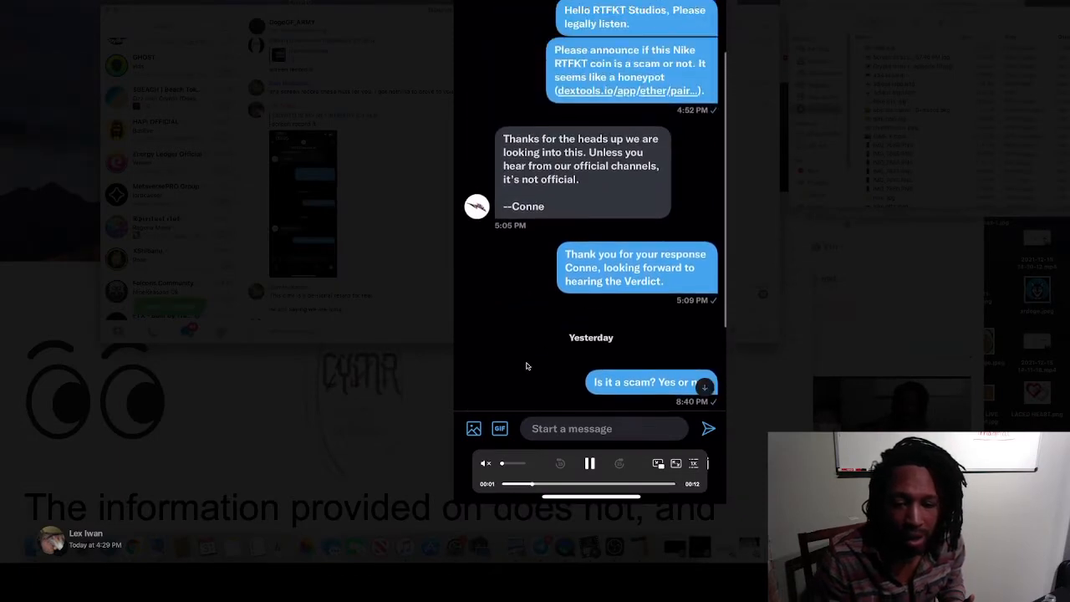
# Step: Scroll up through the RTFKT Studios DM thread in the recording
pyautogui.scroll(3)
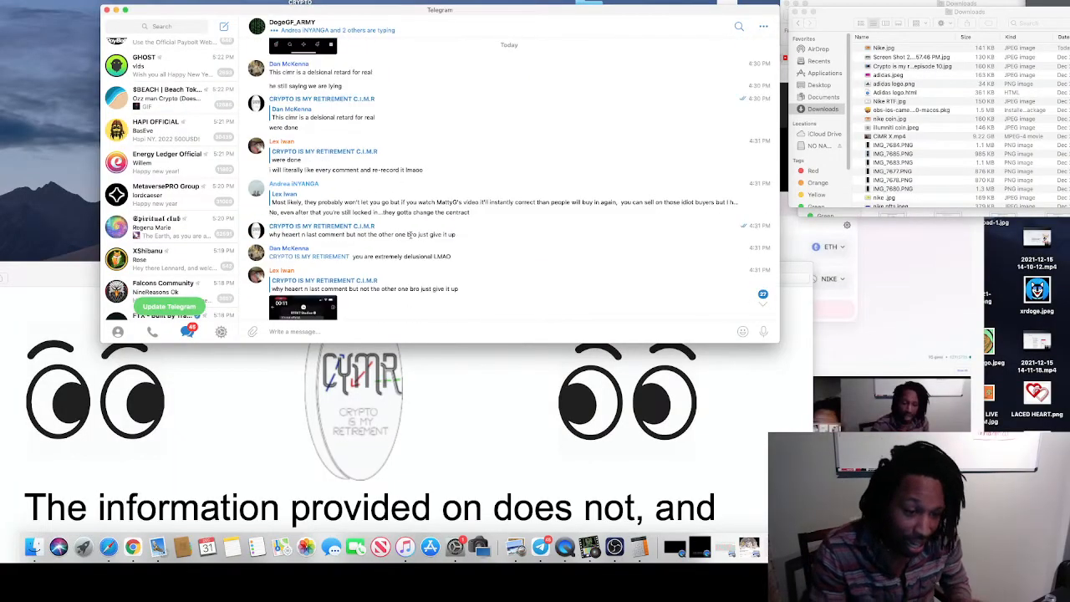
# Step: Scroll down through newer replies and shared screenshots in the DogeGF_ARMY scam discussion
pyautogui.scroll(-3)
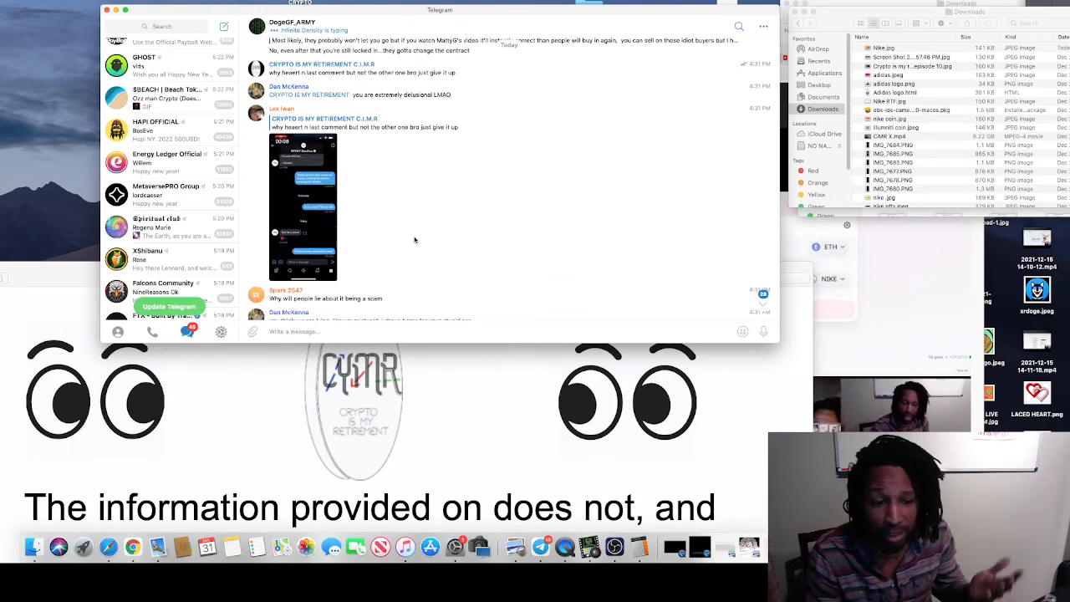
pyautogui.scroll(-3)
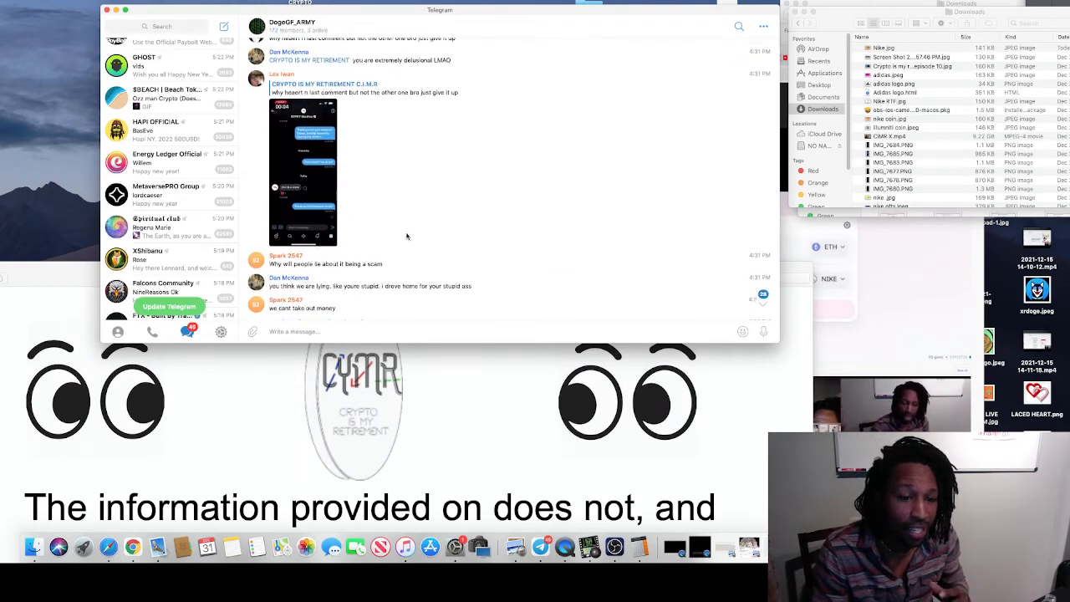
pyautogui.scroll(-3)
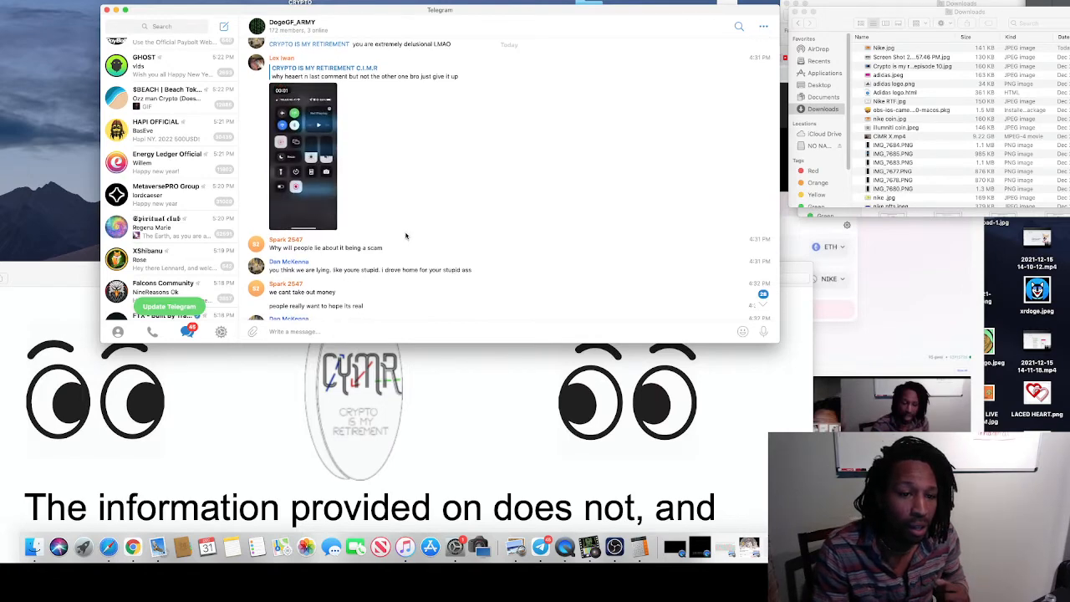
pyautogui.scroll(-3)
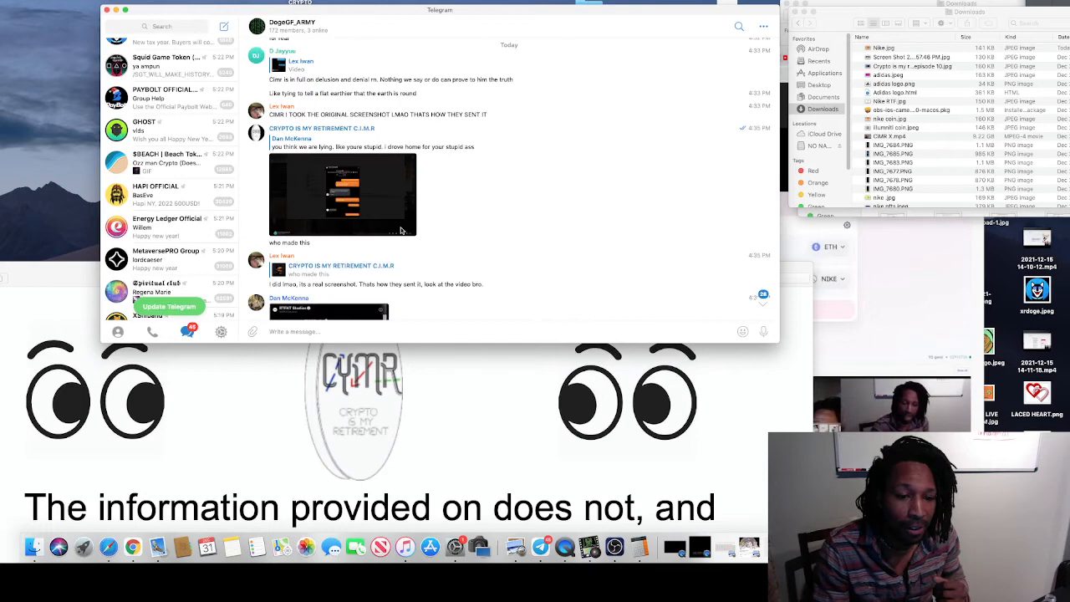
pyautogui.moveTo(185, 542)
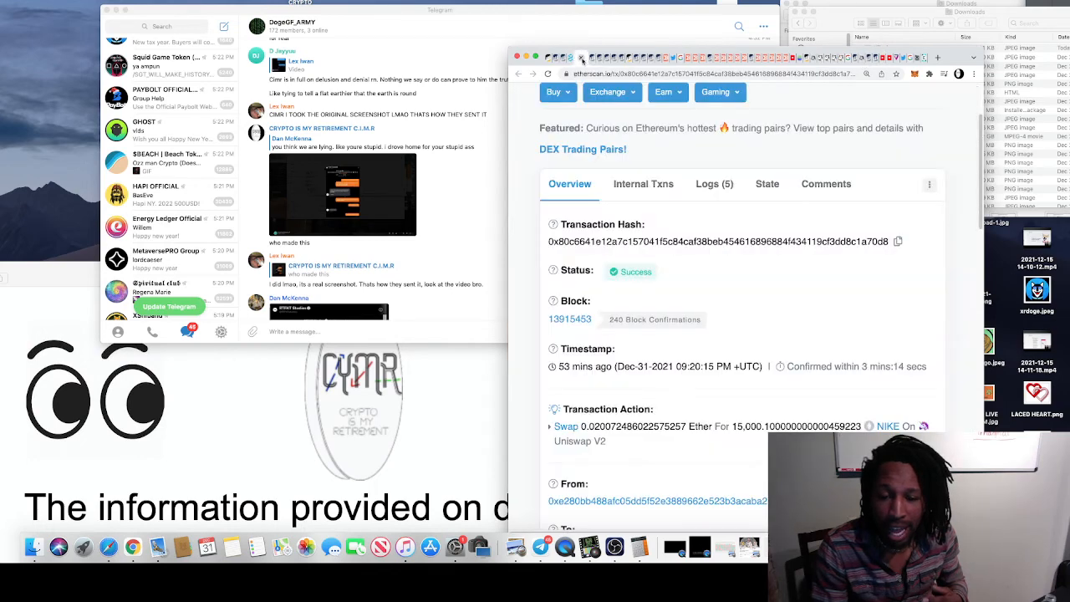
pyautogui.moveTo(602, 57)
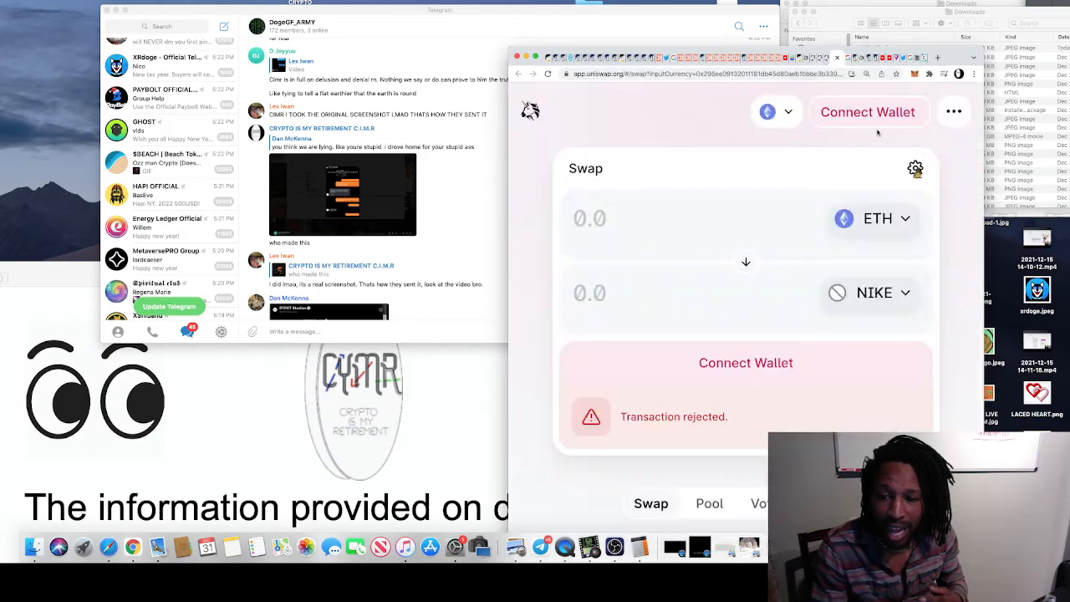
# Step: Scroll the Etherscan swap transaction to review the 0.0207 ETH for 15,000 NIKE Tokens Transferred details
pyautogui.scroll(3)
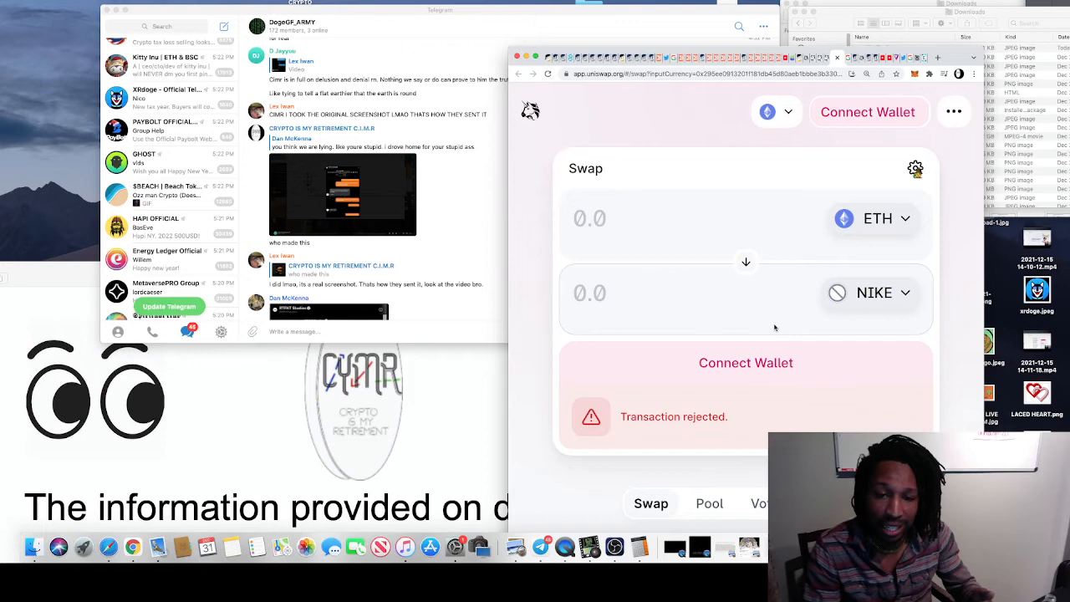
pyautogui.moveTo(716, 219)
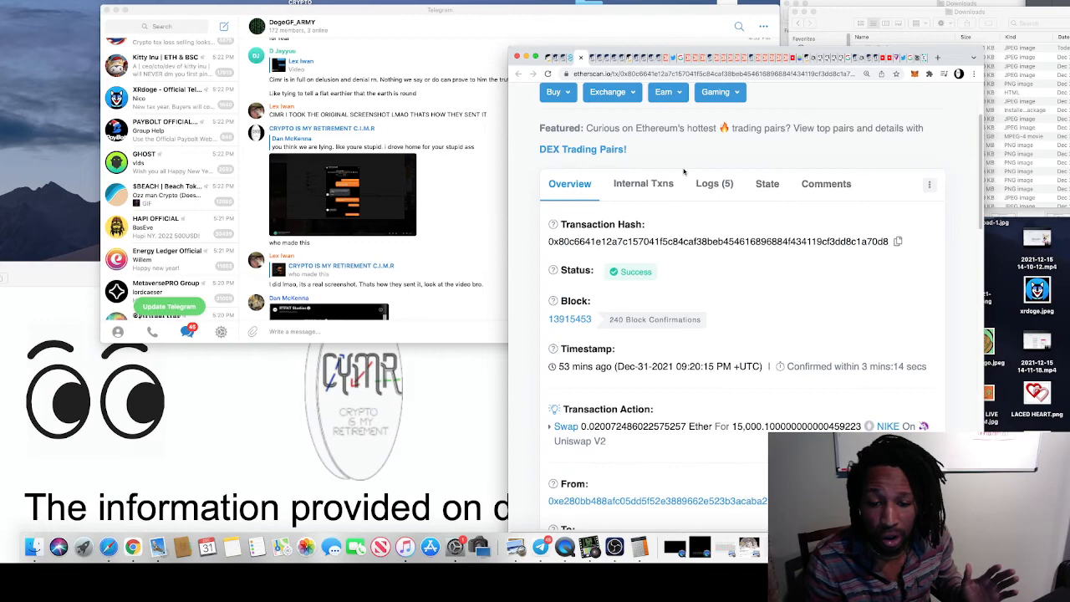
pyautogui.scroll(-3)
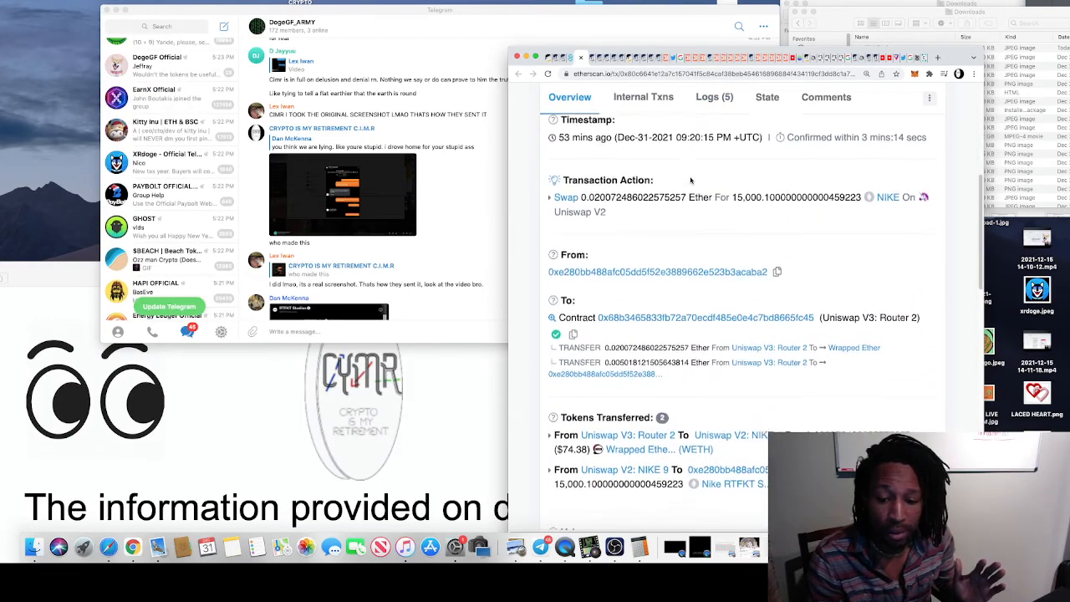
pyautogui.scroll(-3)
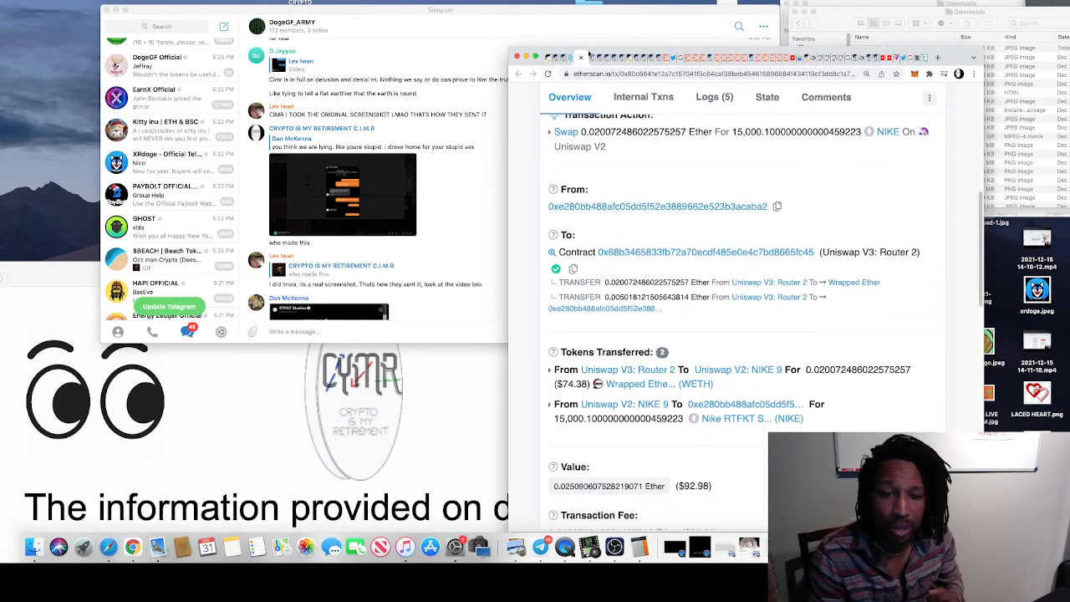
pyautogui.scroll(3)
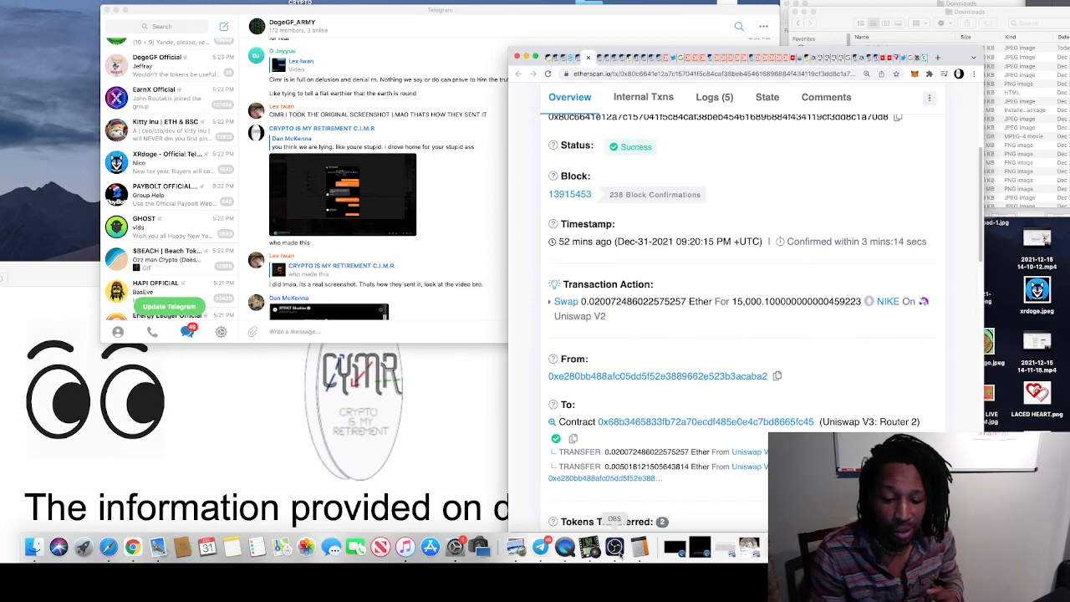